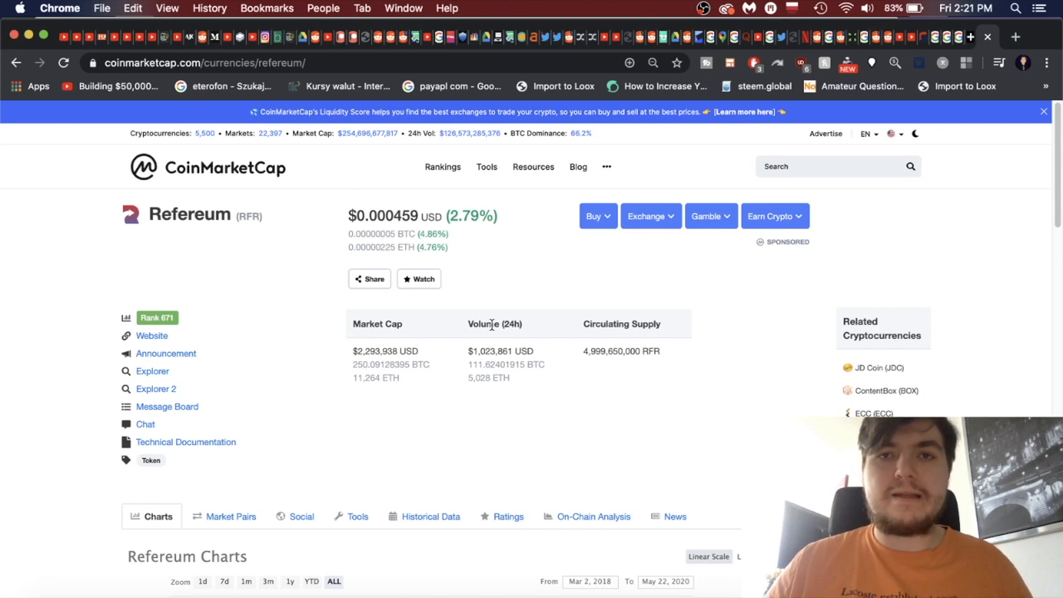
mouse_move(496, 358)
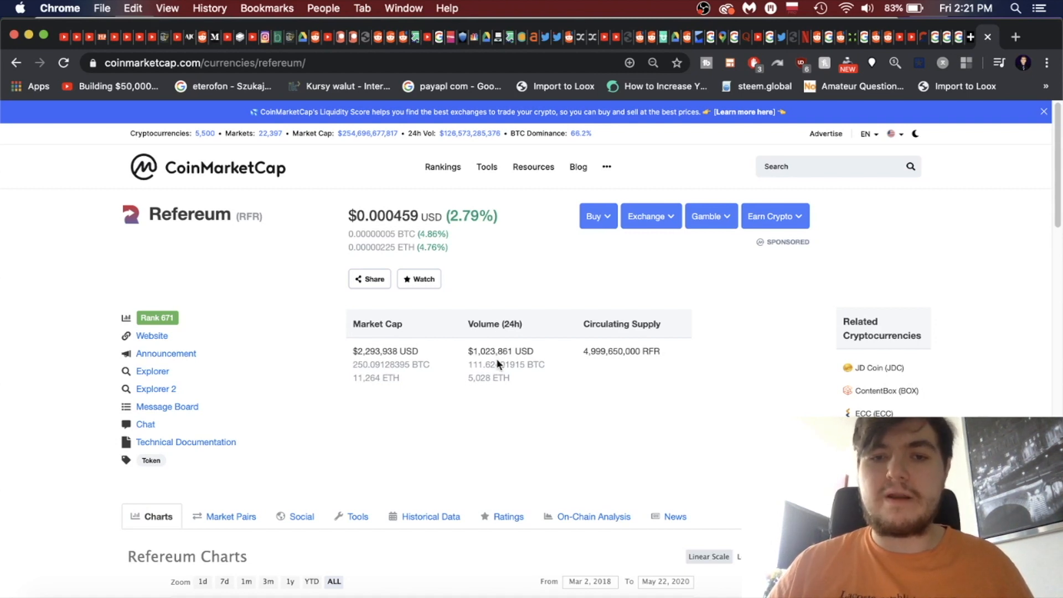
mouse_move(568, 337)
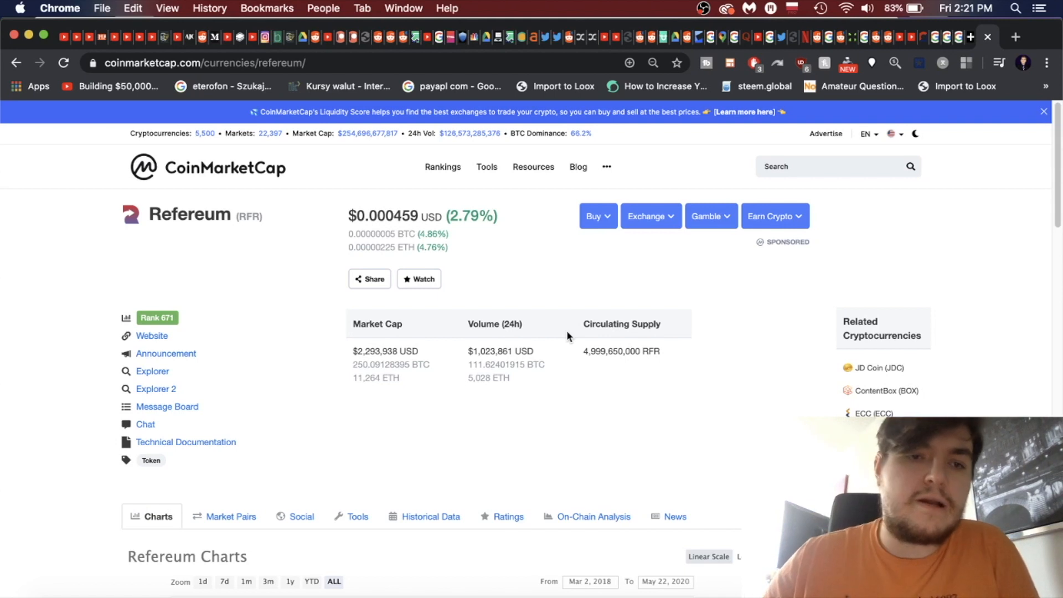
mouse_move(195, 324)
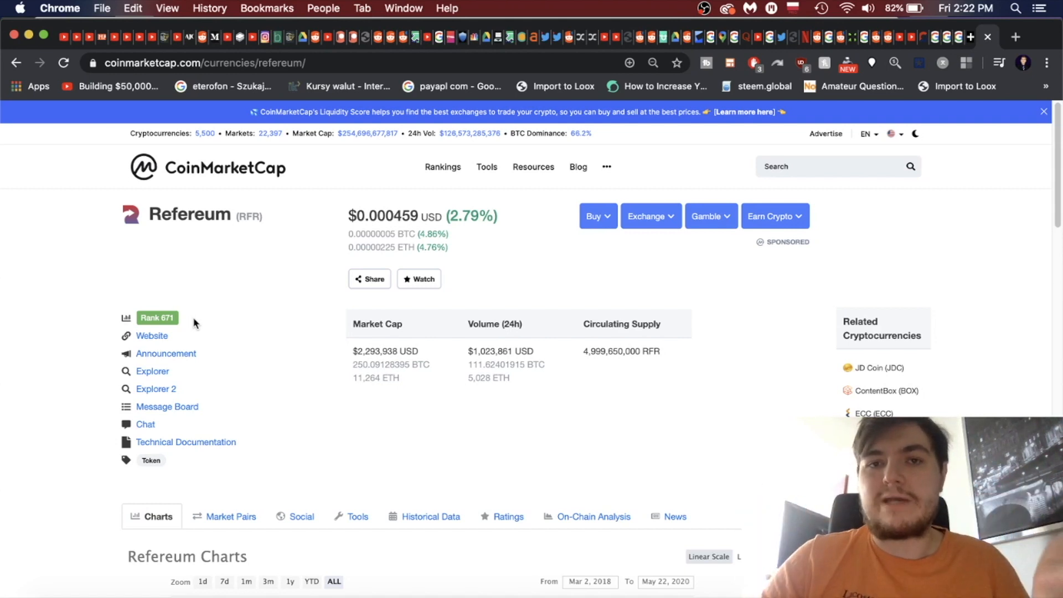
mouse_move(259, 342)
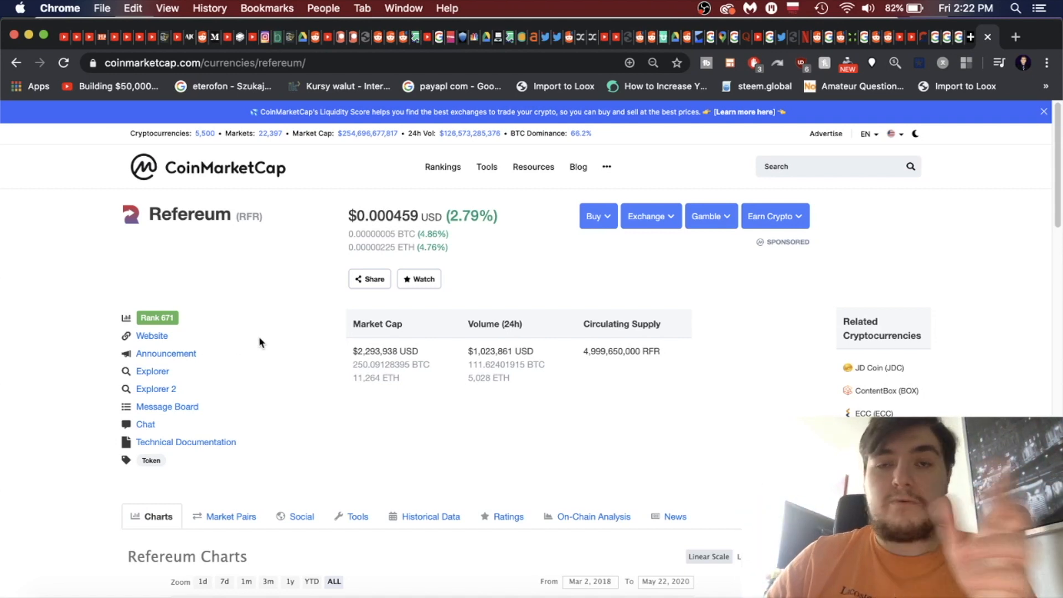
- Read Refereum's chart market cap and price values from July 2018 to March 2020
scroll(down, 3)
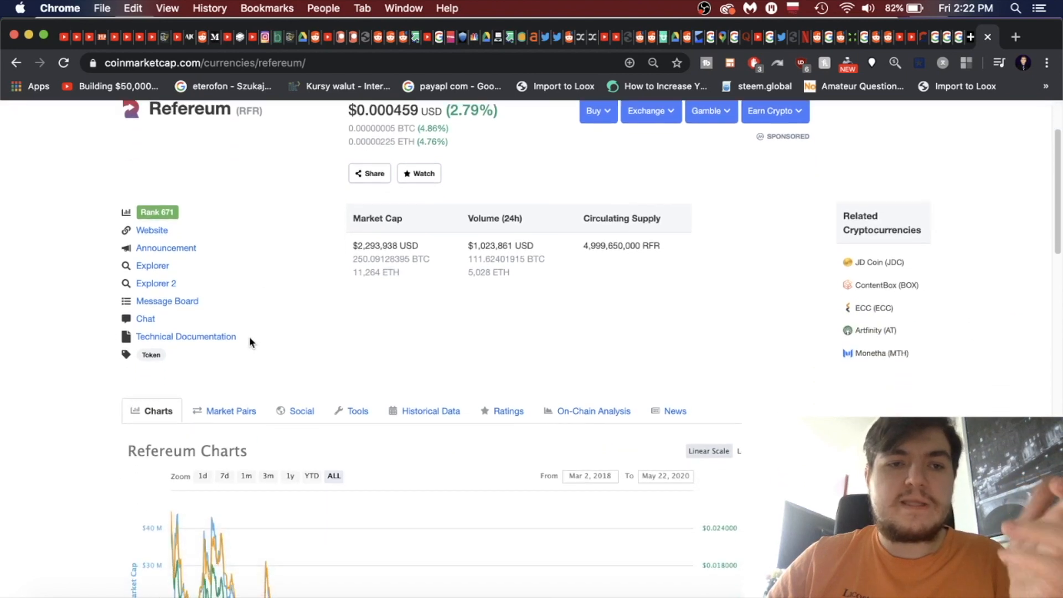
mouse_move(192, 201)
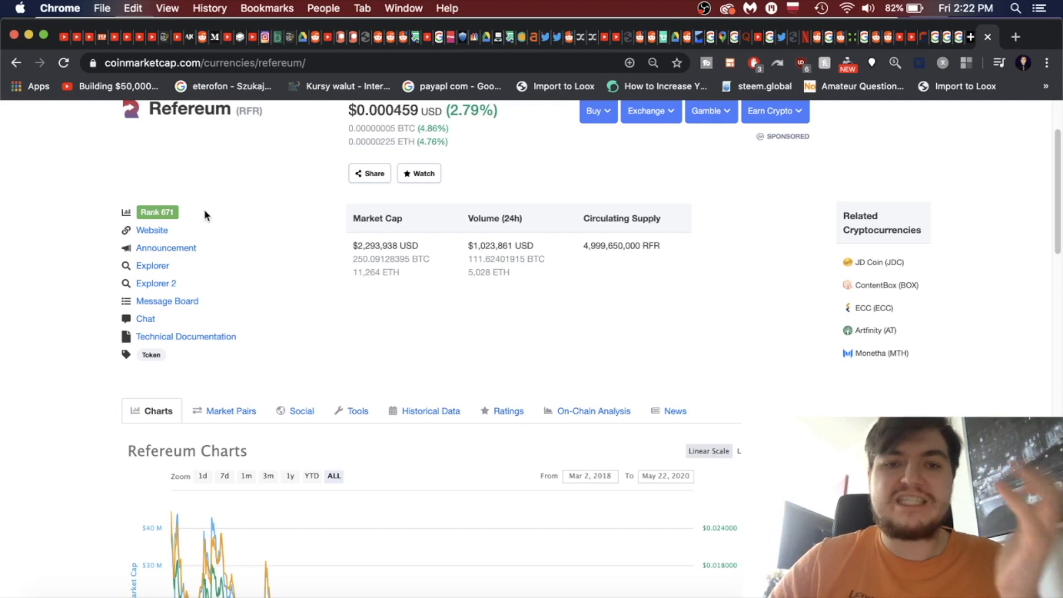
scroll(down, 3)
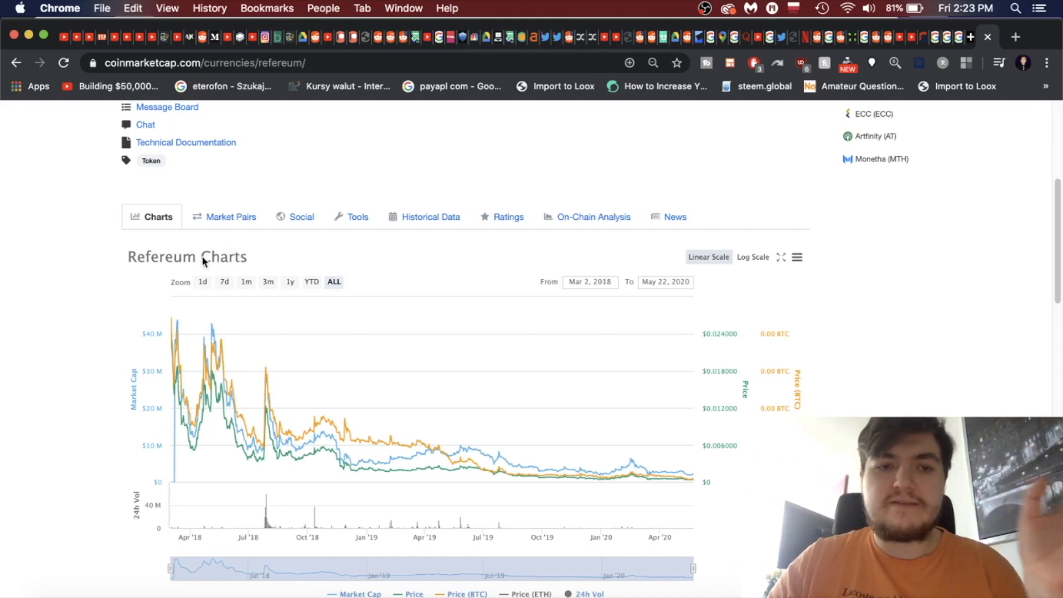
mouse_move(175, 347)
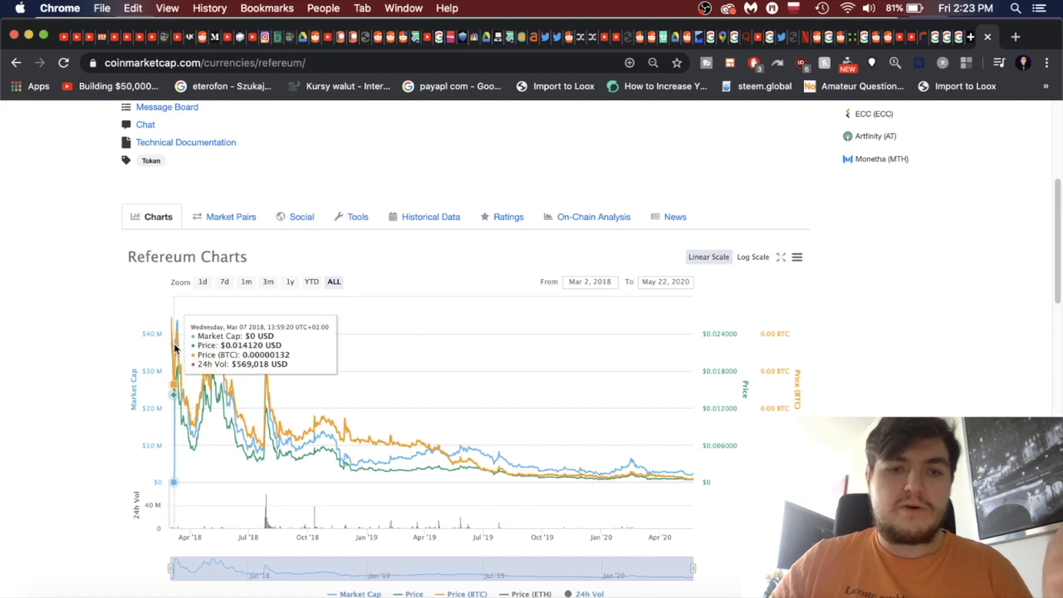
mouse_move(168, 353)
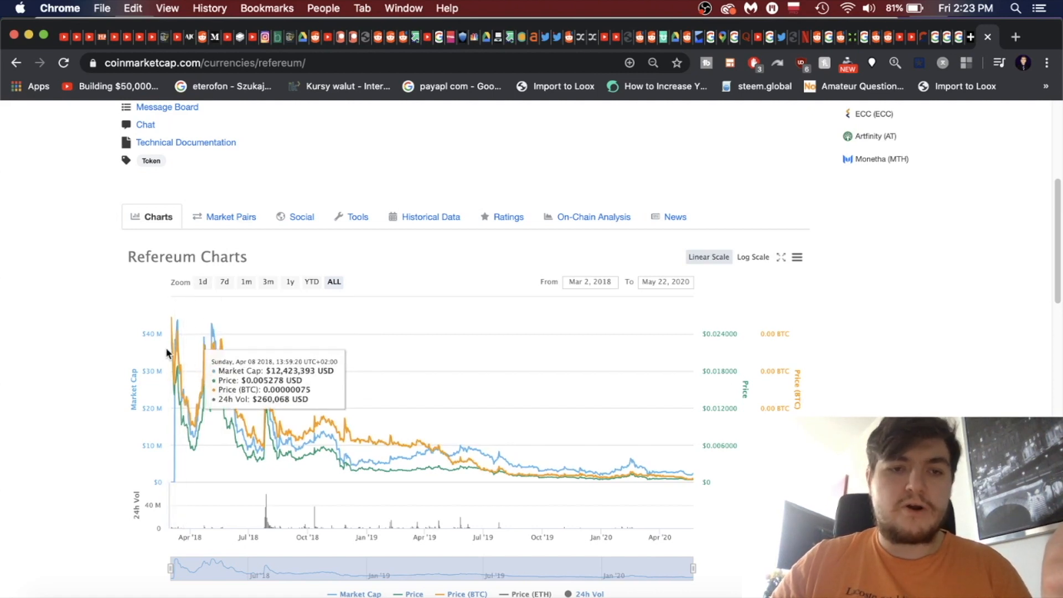
mouse_move(175, 352)
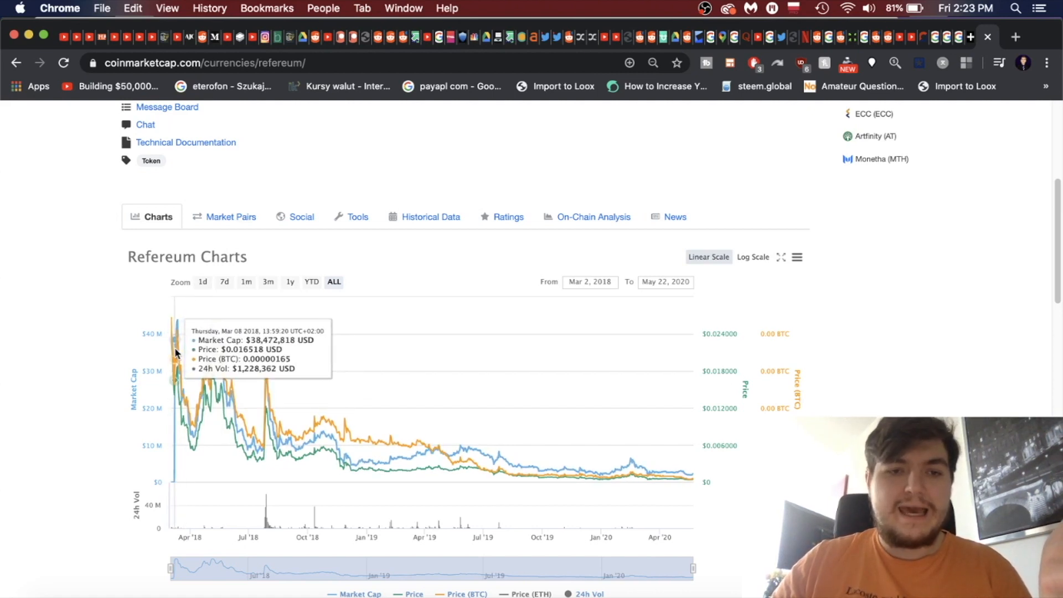
mouse_move(177, 350)
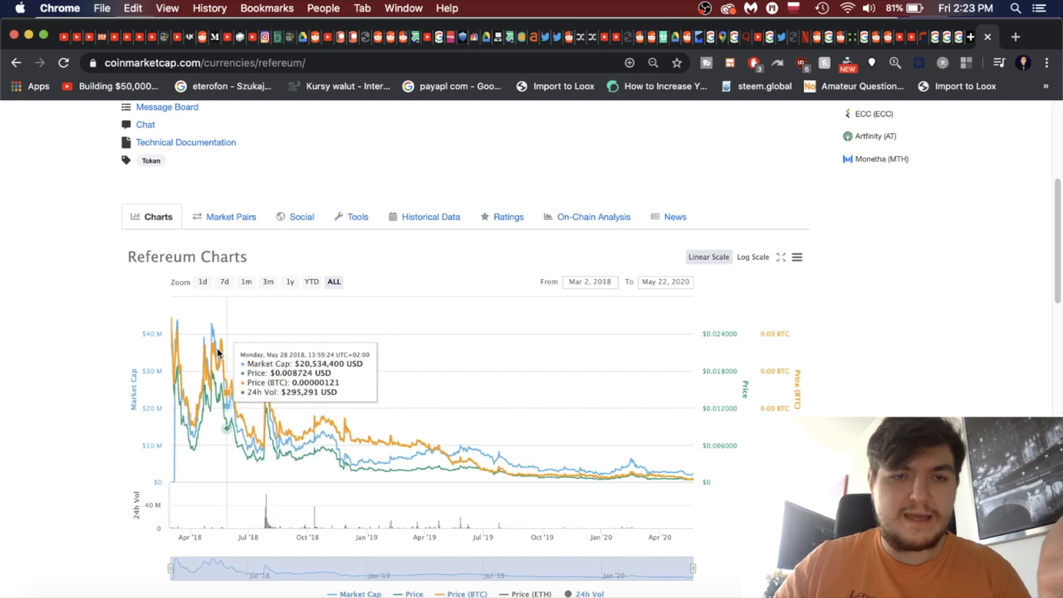
mouse_move(221, 347)
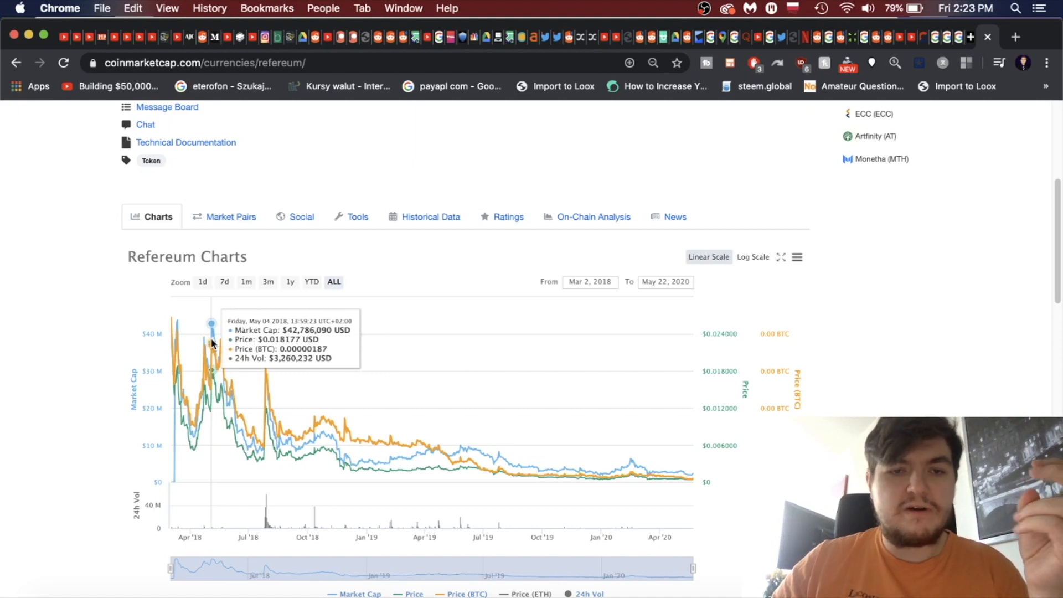
mouse_move(233, 344)
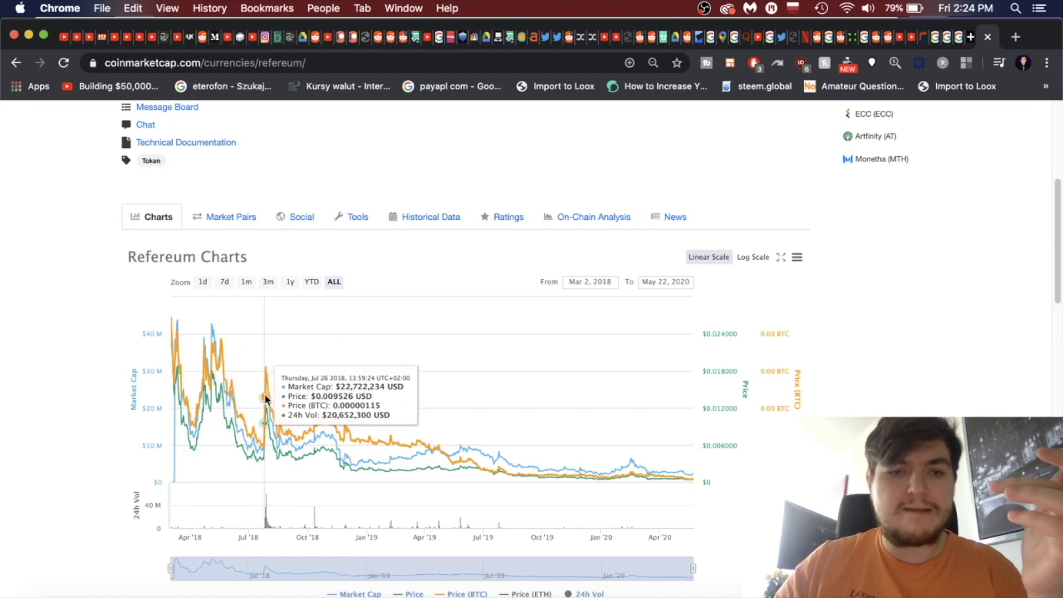
mouse_move(266, 387)
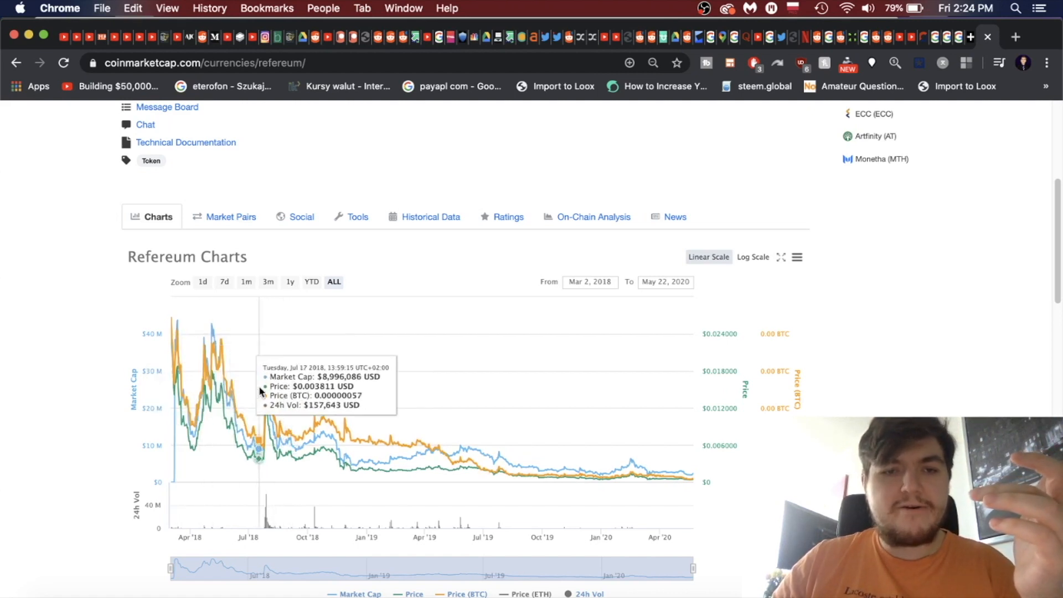
mouse_move(173, 396)
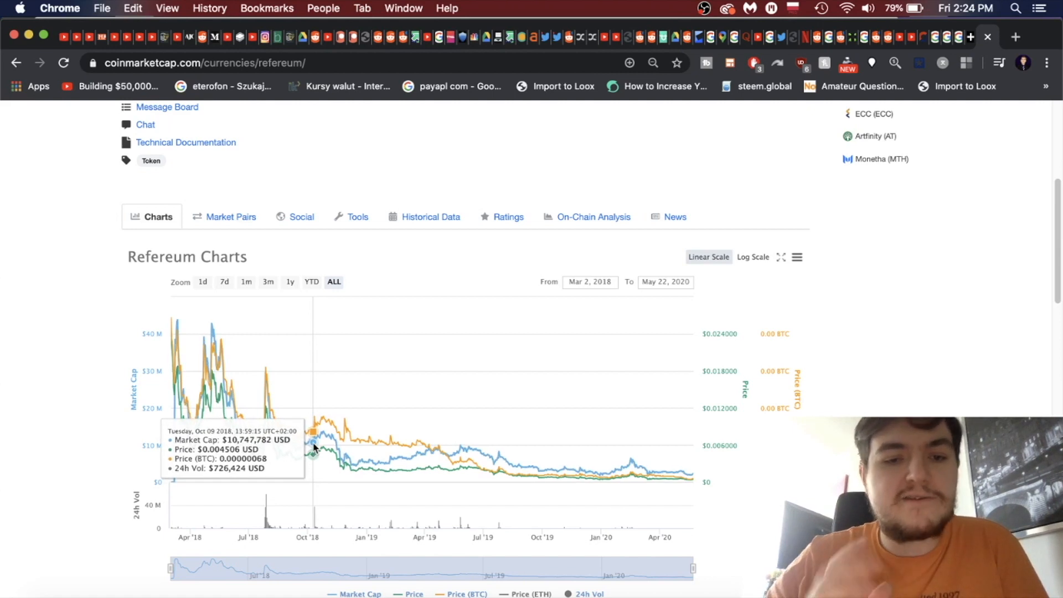
mouse_move(324, 444)
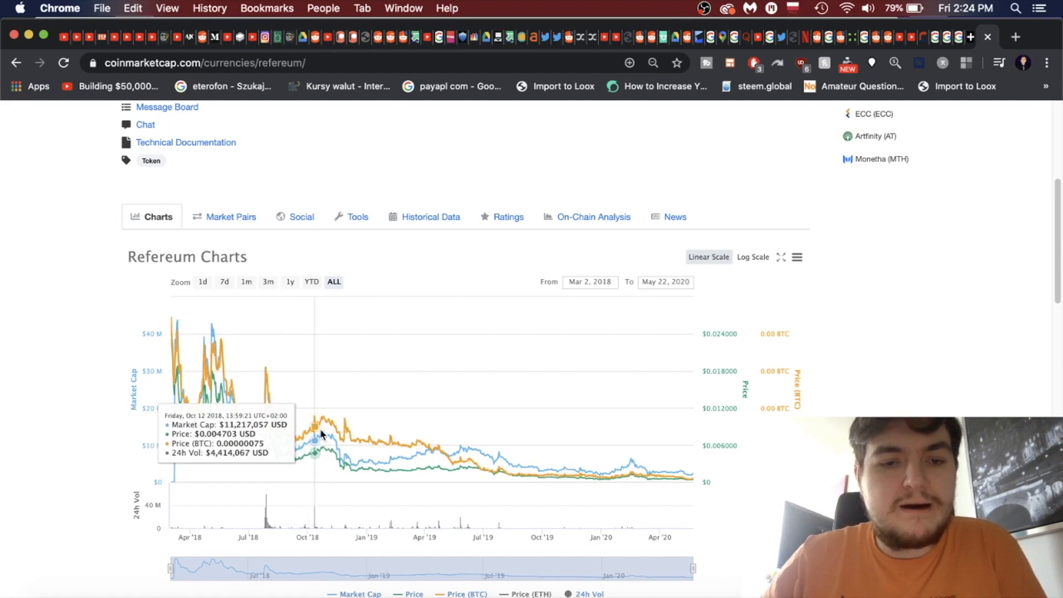
mouse_move(334, 438)
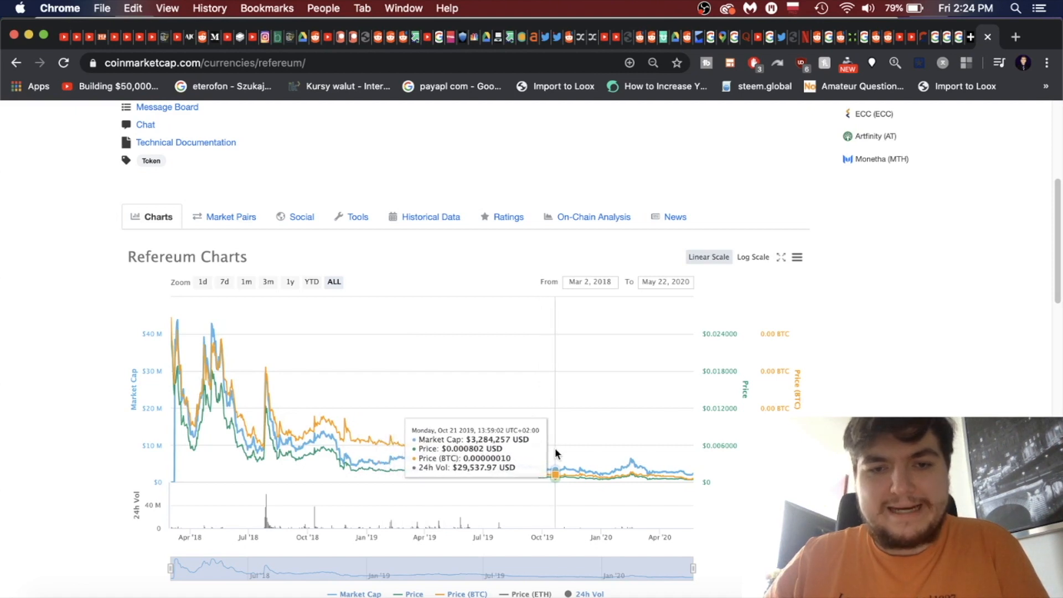
mouse_move(577, 456)
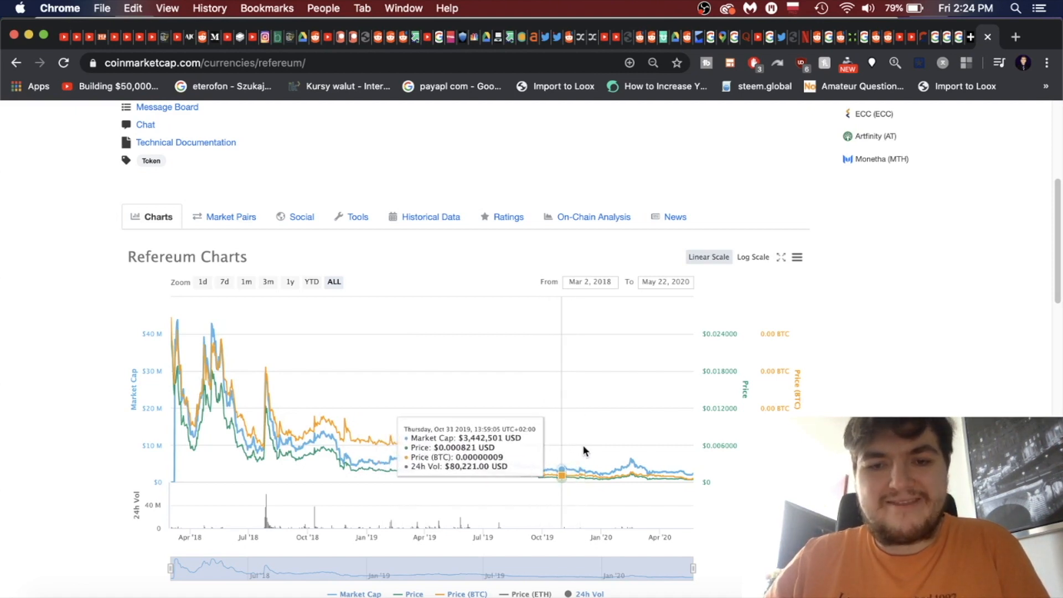
mouse_move(655, 455)
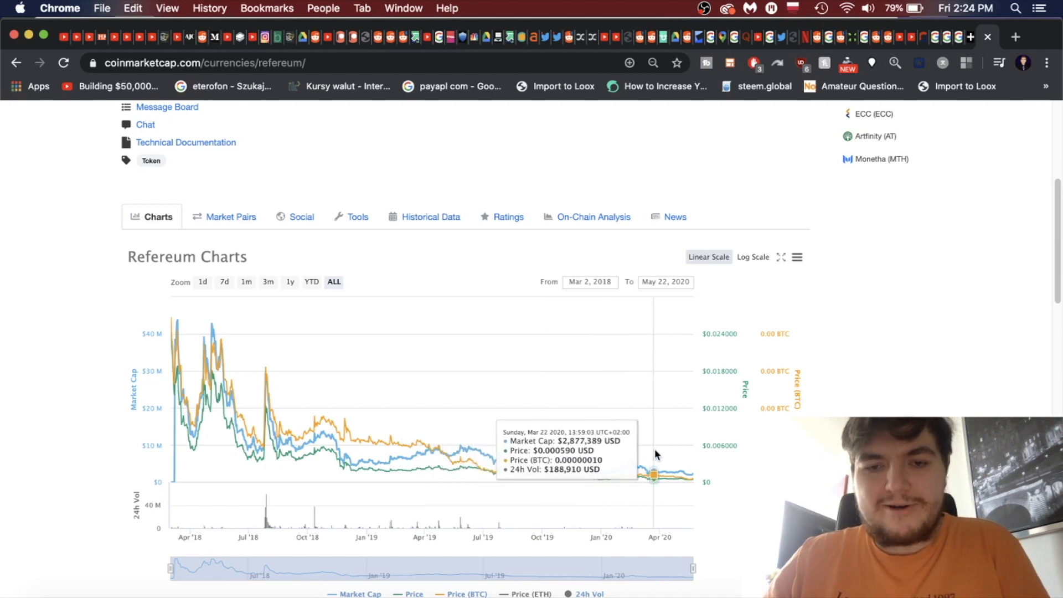
mouse_move(631, 456)
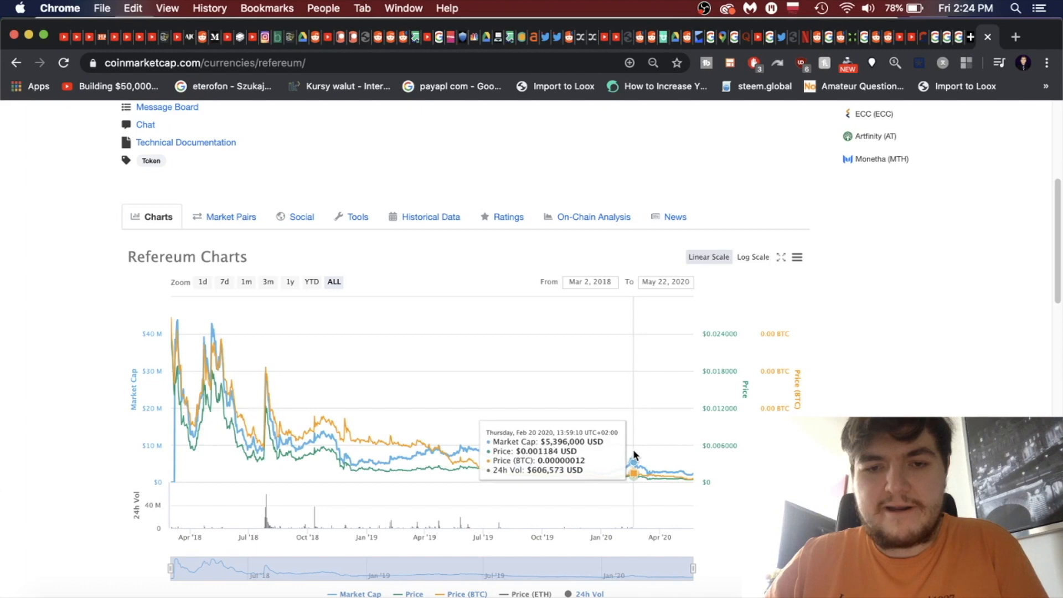
mouse_move(678, 467)
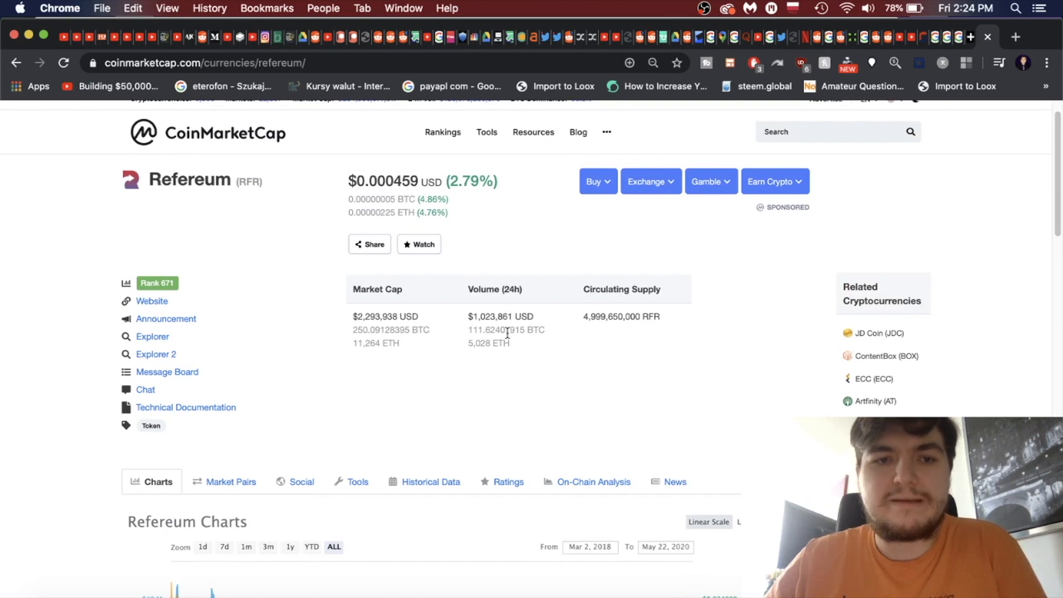
- Scroll to About Refereum and its statistics, showing ROI -97.91% and rank #671
scroll(down, 3)
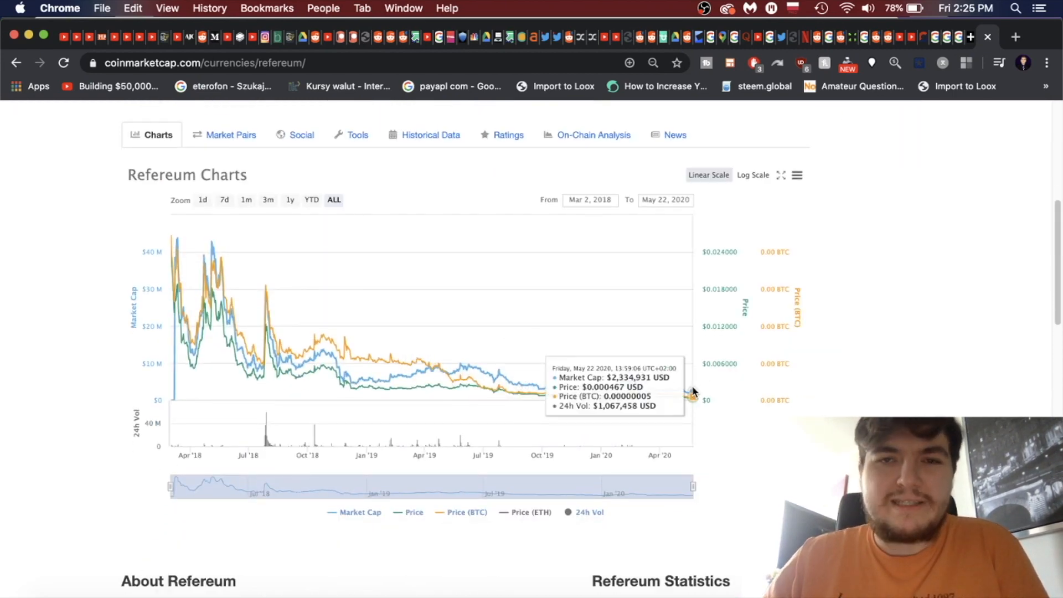
scroll(down, 3)
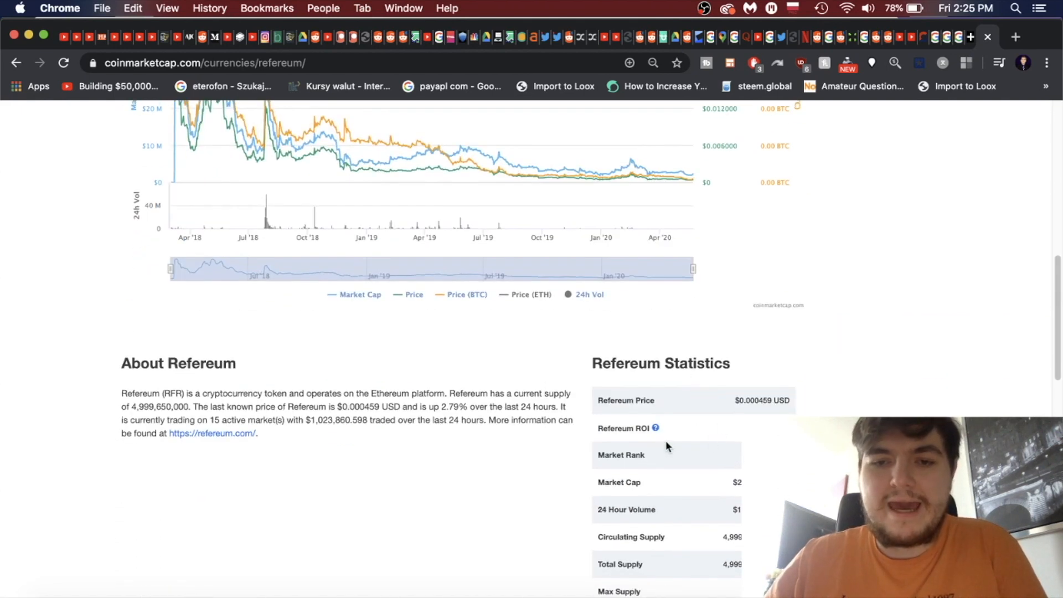
scroll(down, 3)
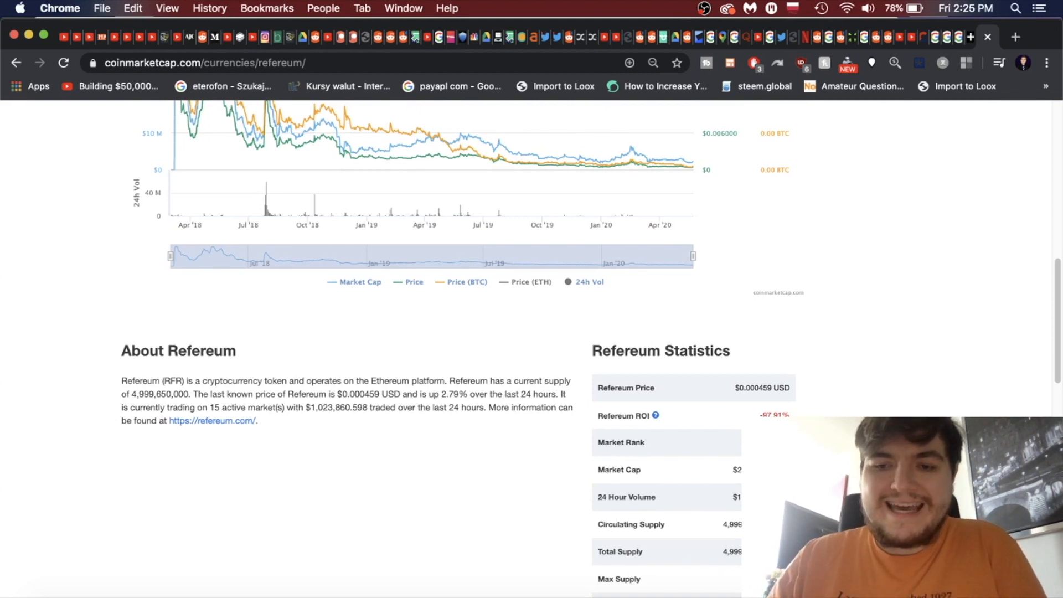
scroll(down, 3)
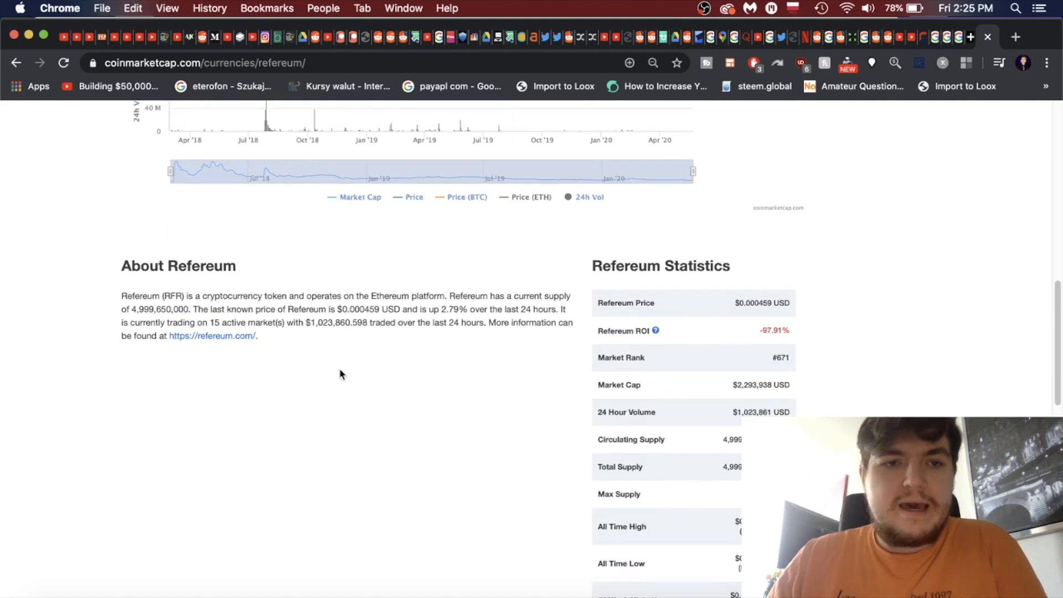
mouse_move(425, 371)
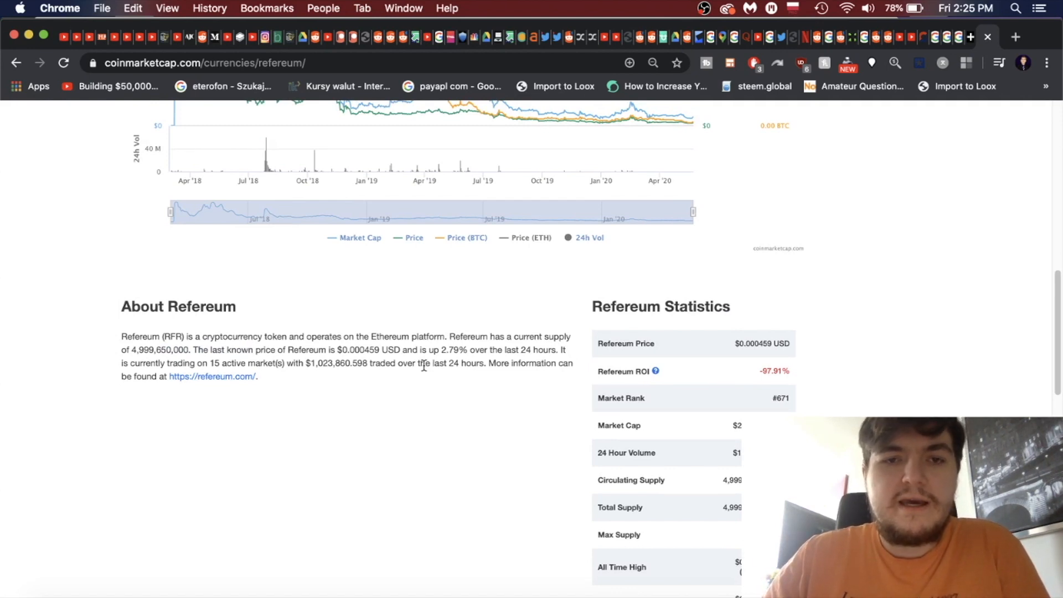
mouse_move(425, 371)
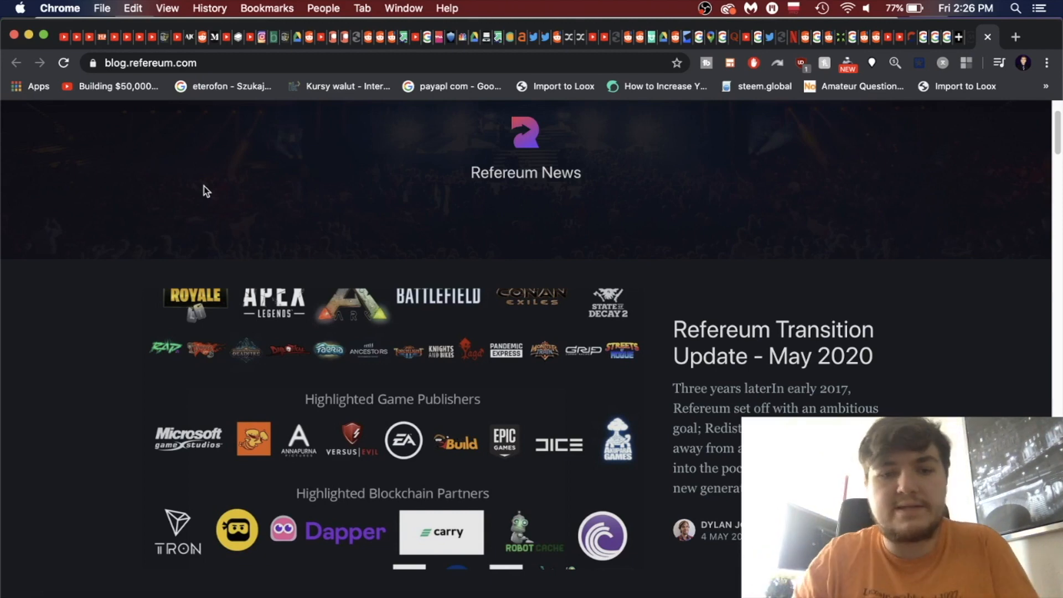
- Browse the article list on the Refereum blog homepage
scroll(down, 3)
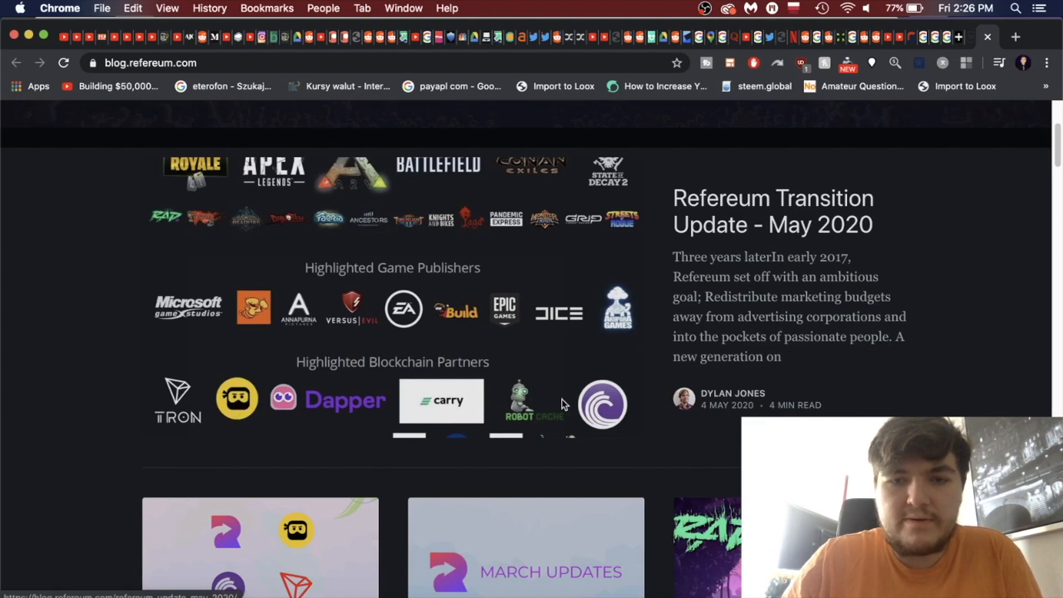
scroll(down, 3)
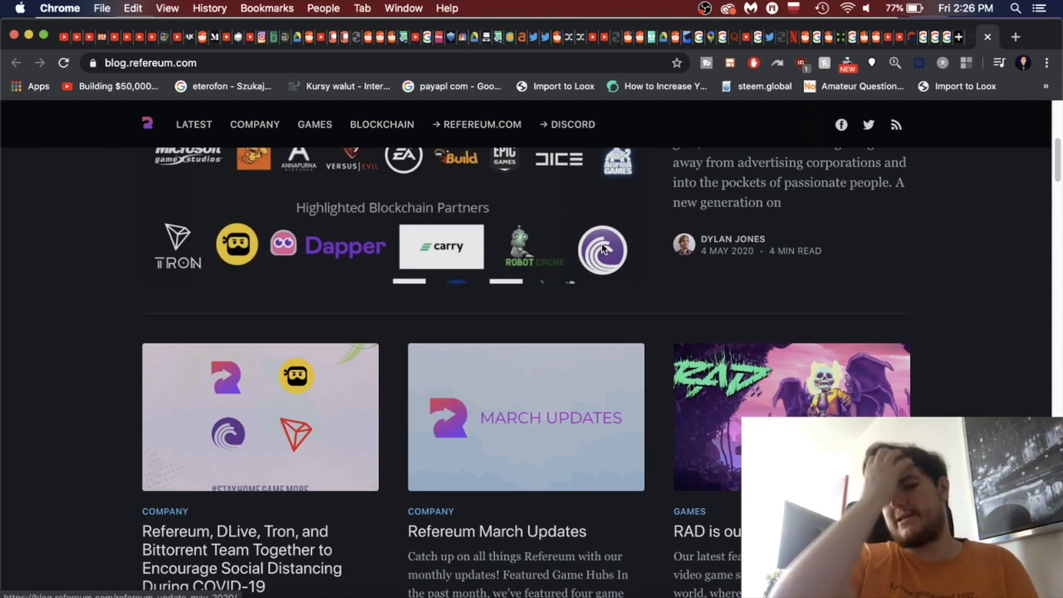
scroll(down, 3)
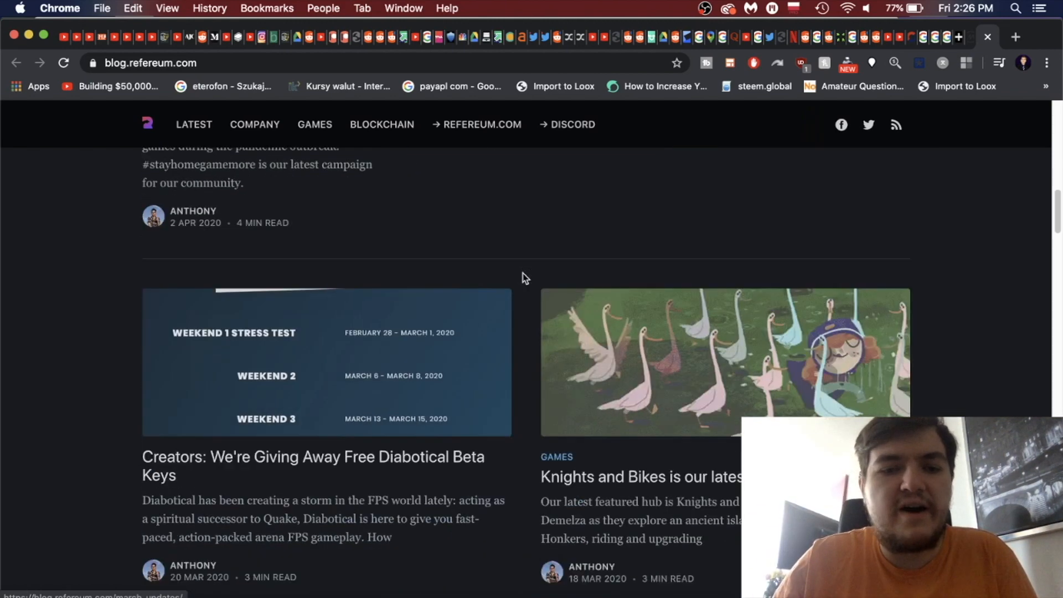
scroll(down, 3)
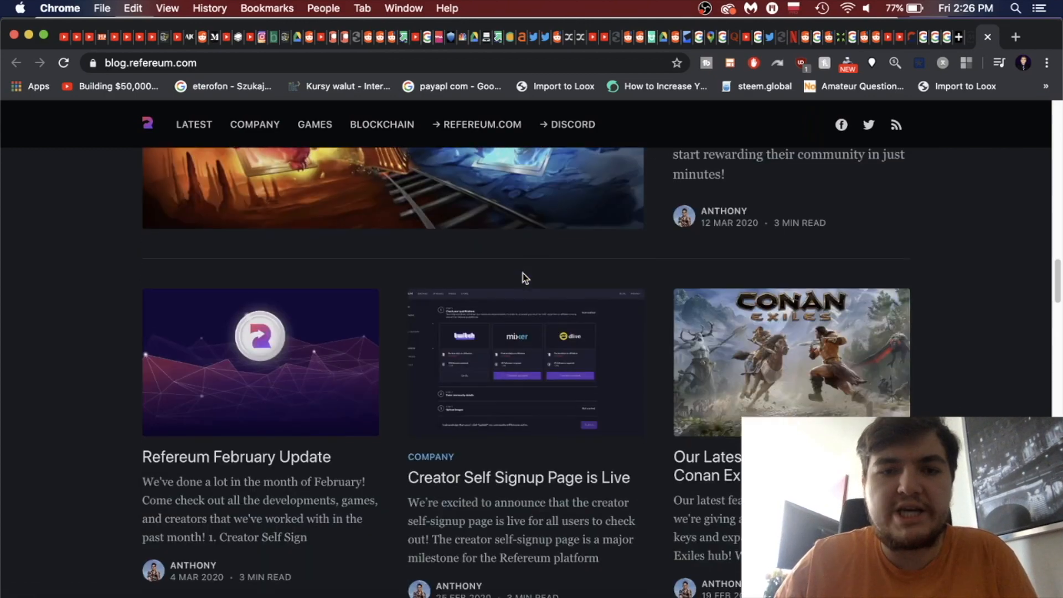
scroll(up, 3)
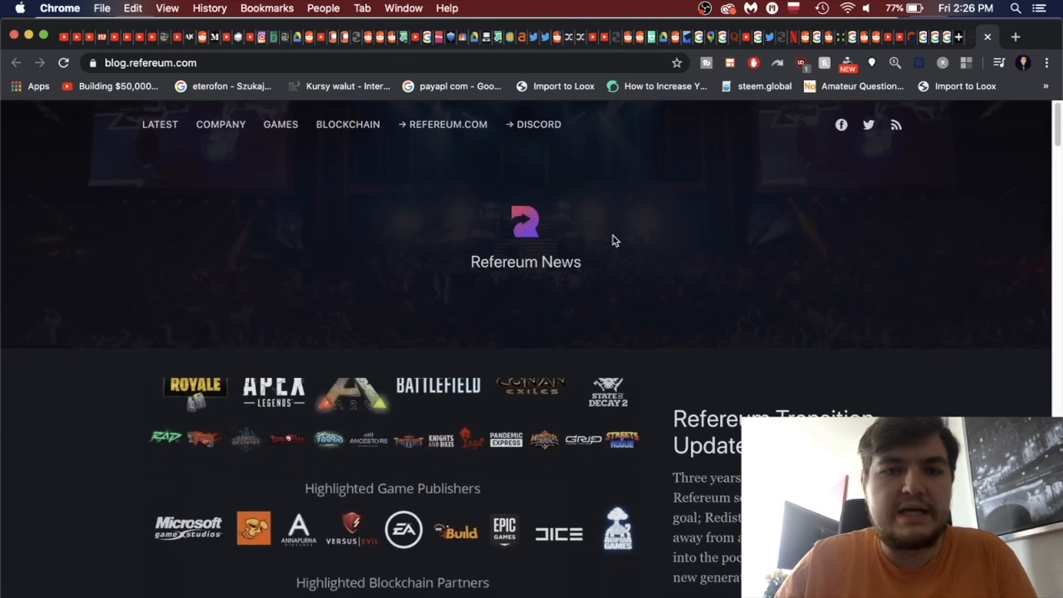
- Open the 'Refereum Q1 2020 Roadmap' post and scroll to its platform screenshots
scroll(down, 3)
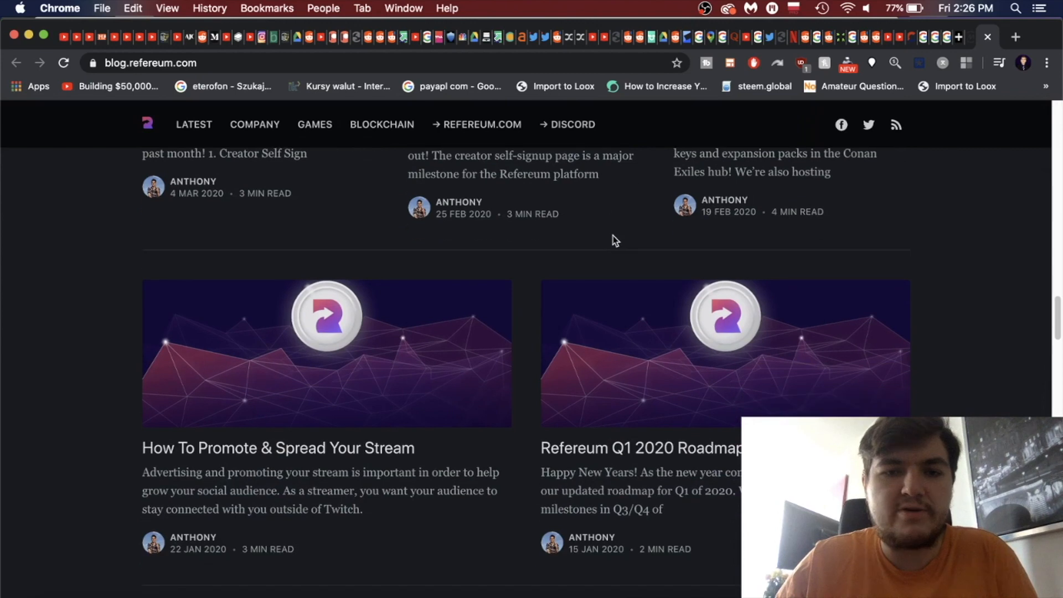
scroll(down, 3)
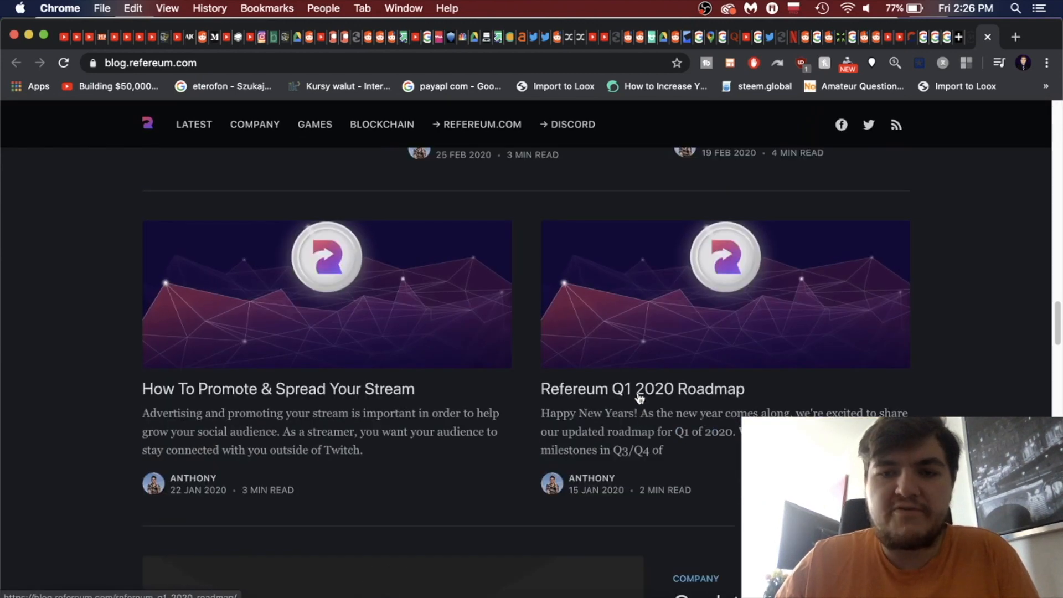
click(641, 388)
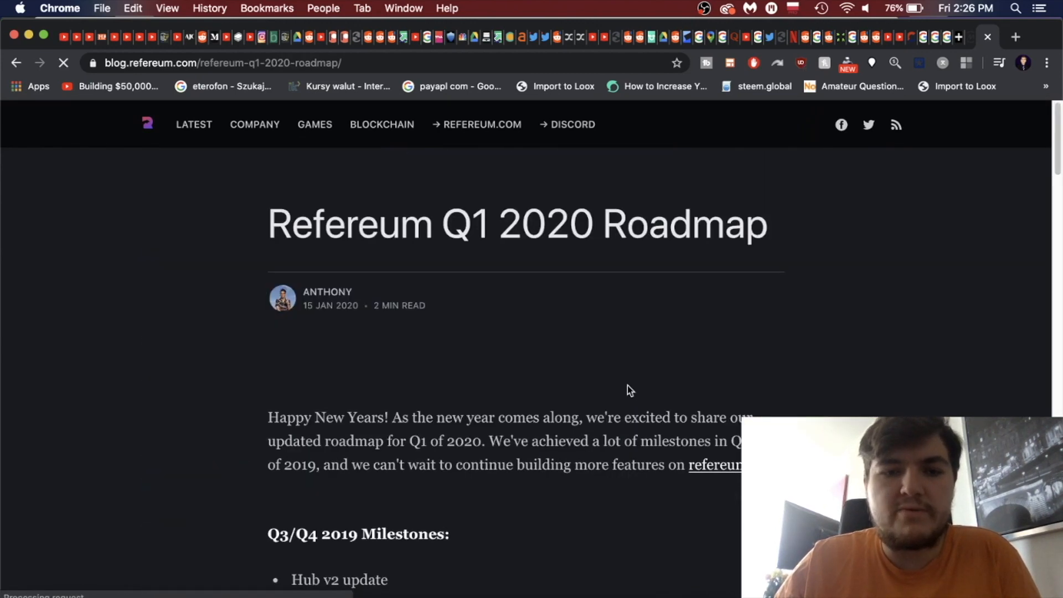
scroll(down, 3)
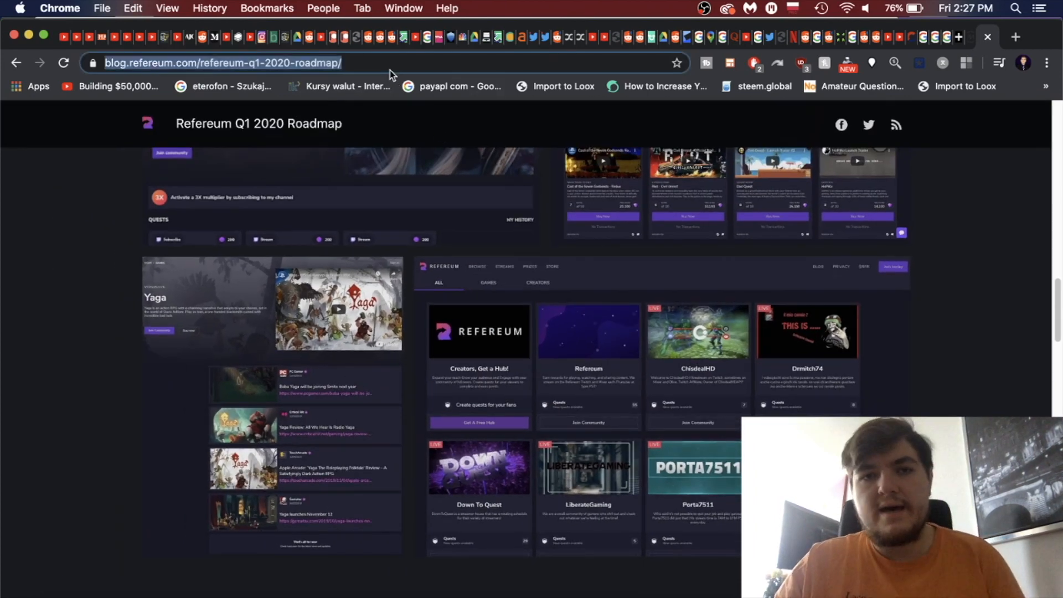
- Search Google News for 'refereum' and open CoinGeek's 'Ethereum-based startup goes offline' article
text(refereum)
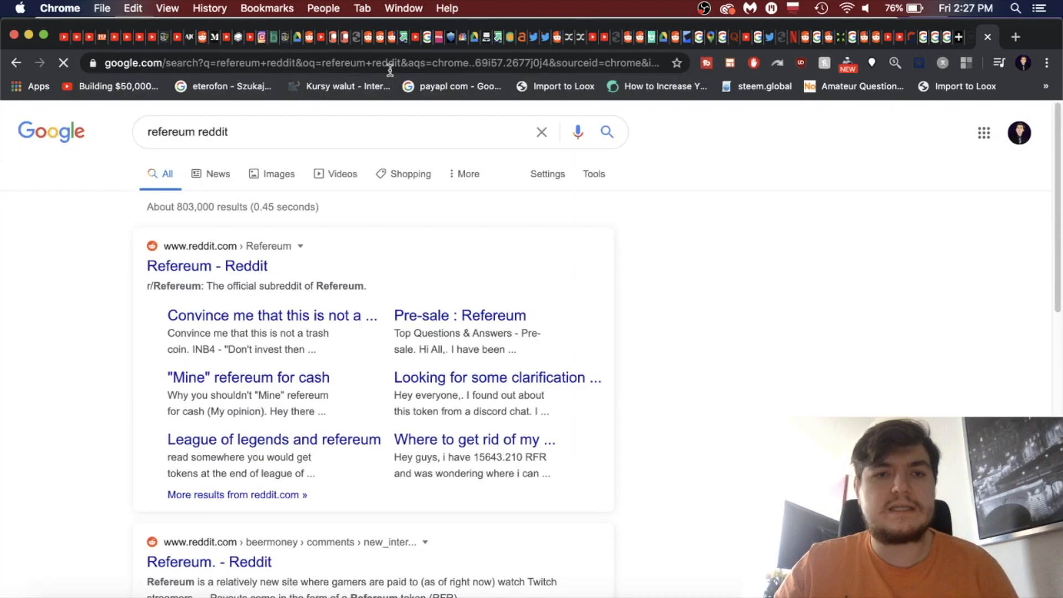
mouse_move(265, 187)
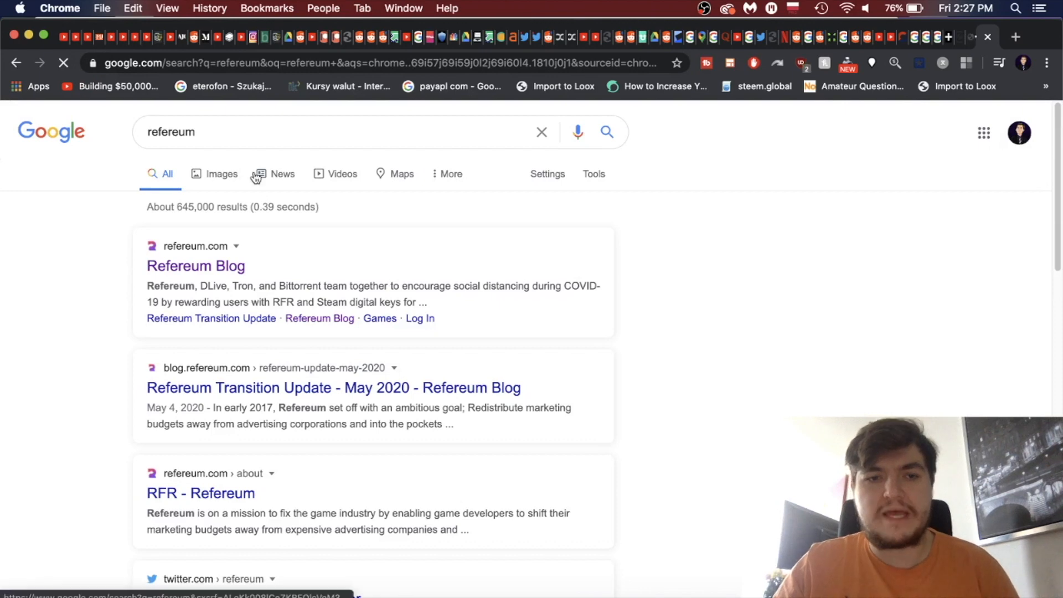
click(282, 173)
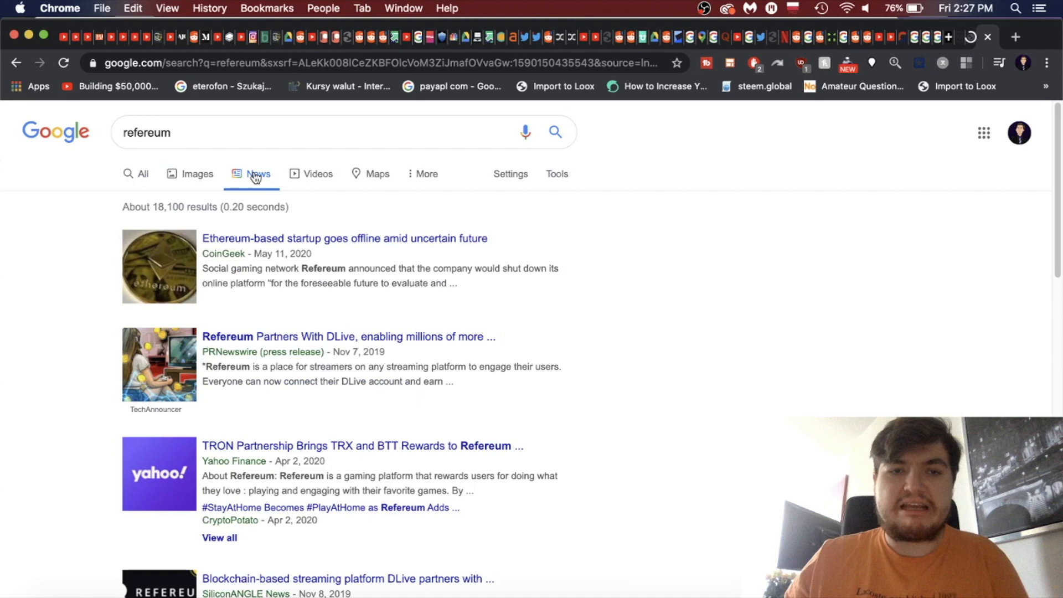
click(344, 238)
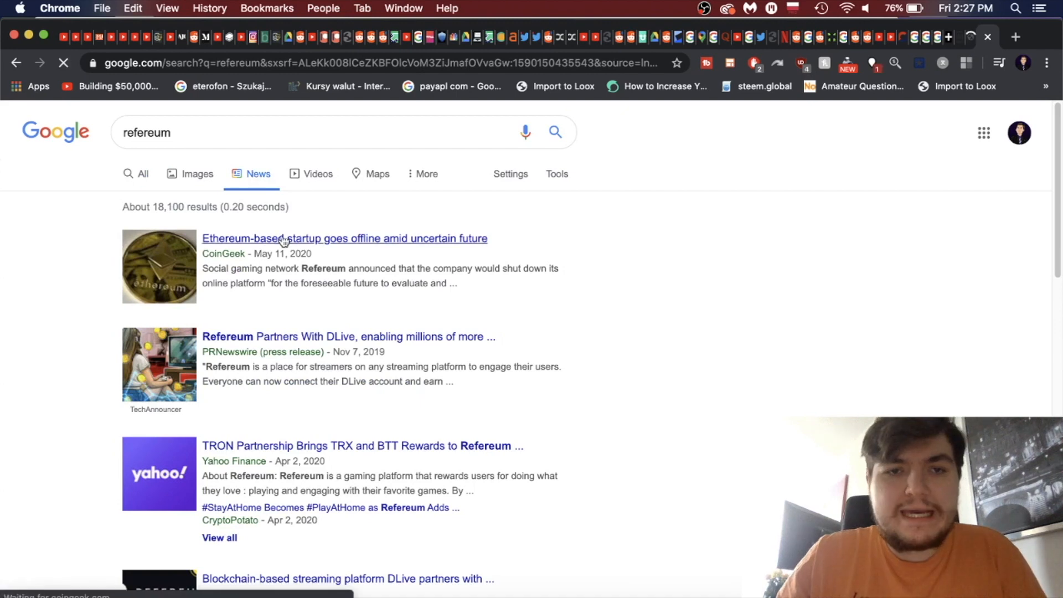
click(344, 238)
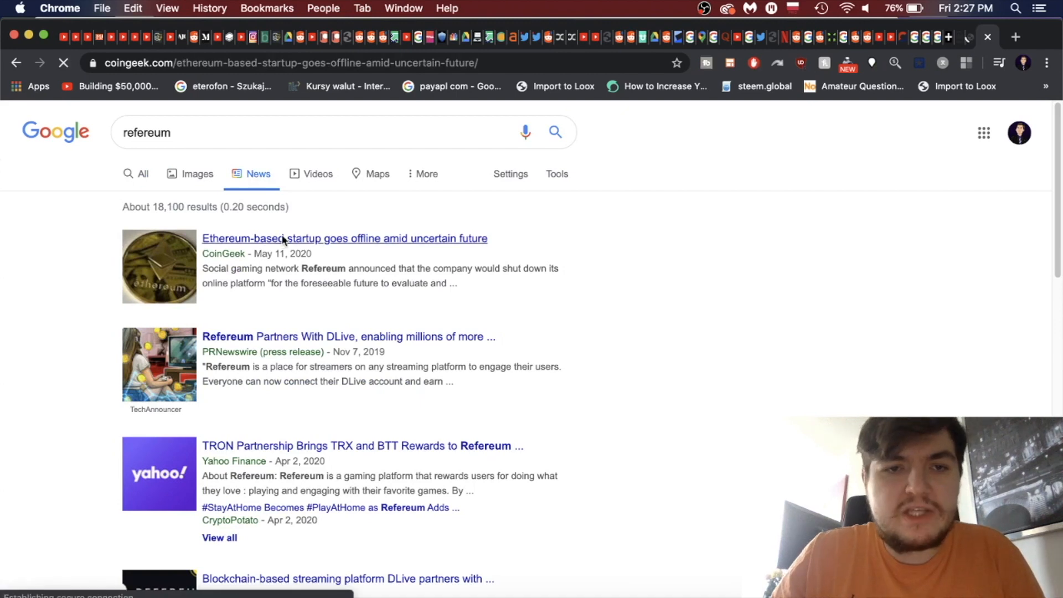
click(344, 239)
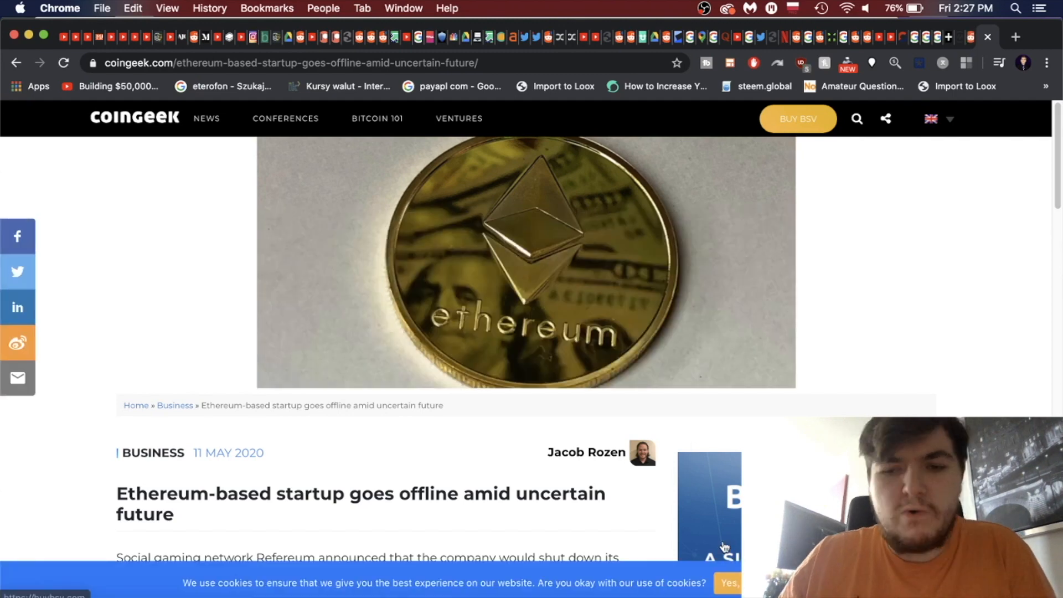
- Accept CoinGeek's cookies, read about the May 16 shutdown, then search for the Refereum blog
click(730, 583)
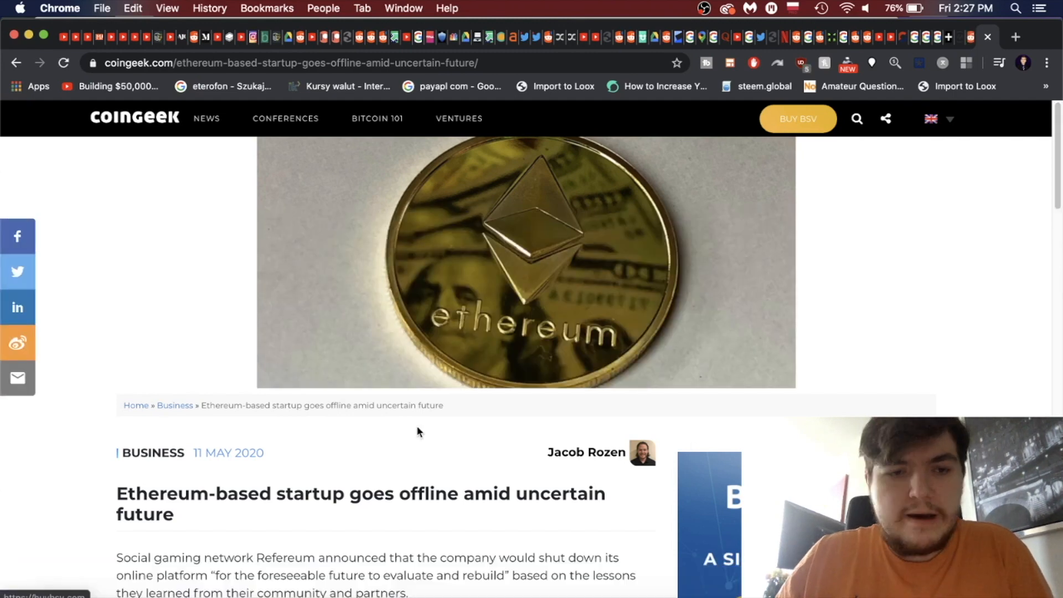
scroll(down, 3)
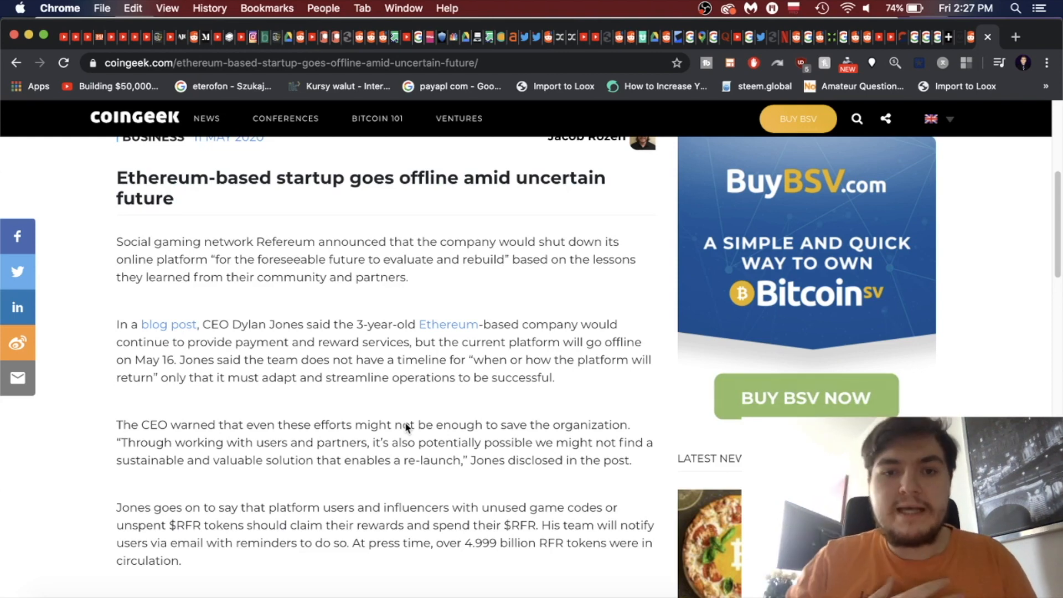
text(refereum.com)
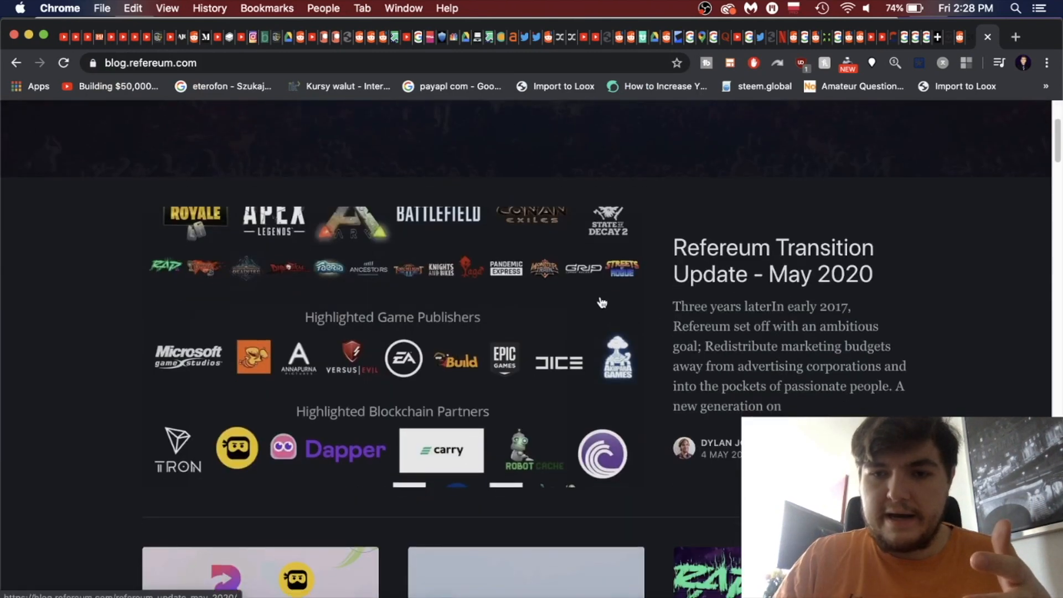
- Read 'Refereum Transition Update - May 2020' through its May 16 offline notice
click(771, 260)
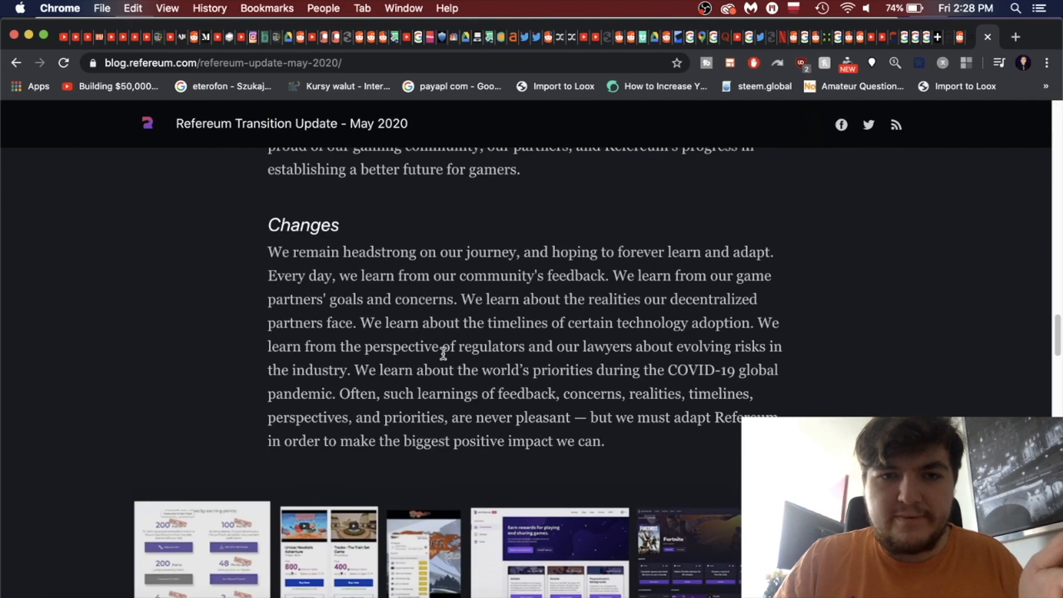
scroll(down, 3)
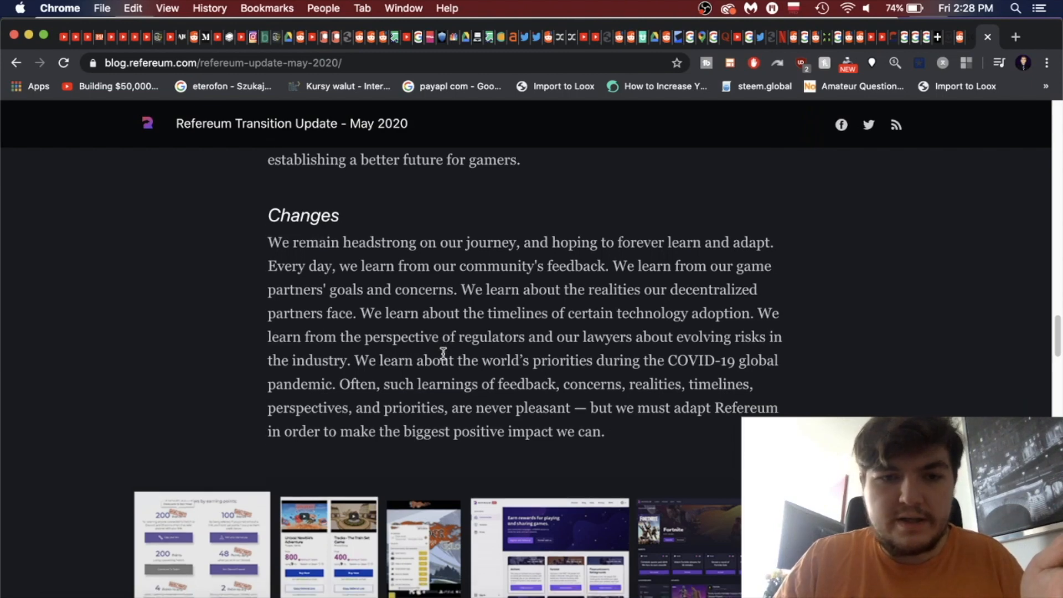
scroll(down, 3)
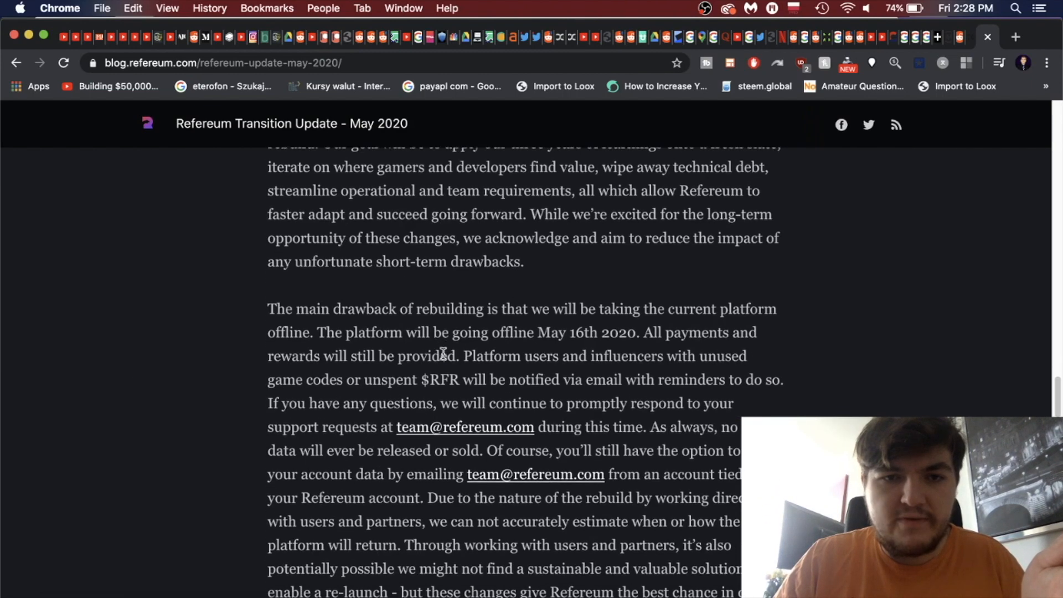
scroll(down, 3)
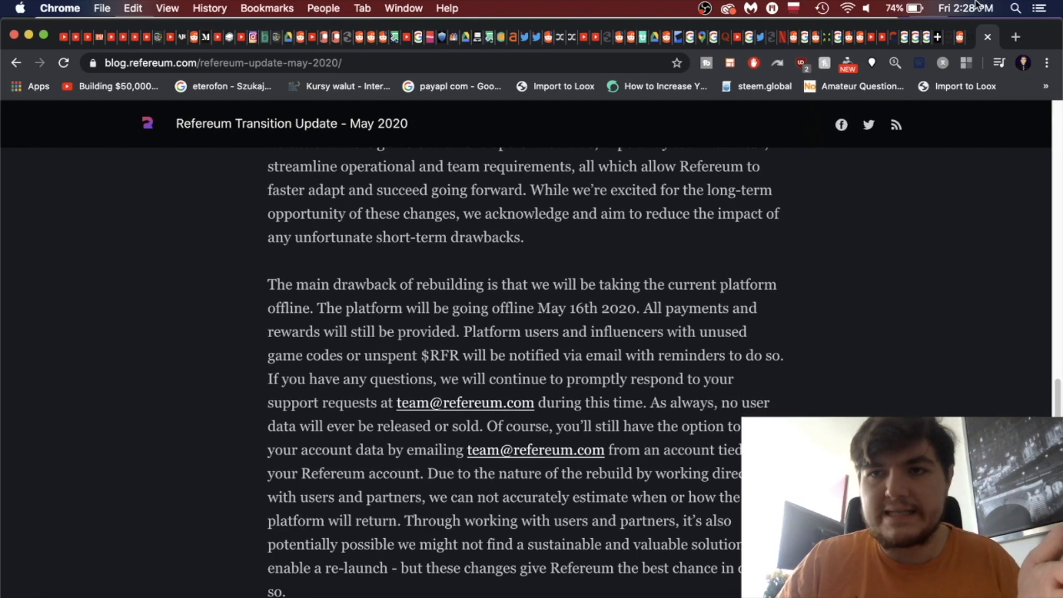
scroll(down, 3)
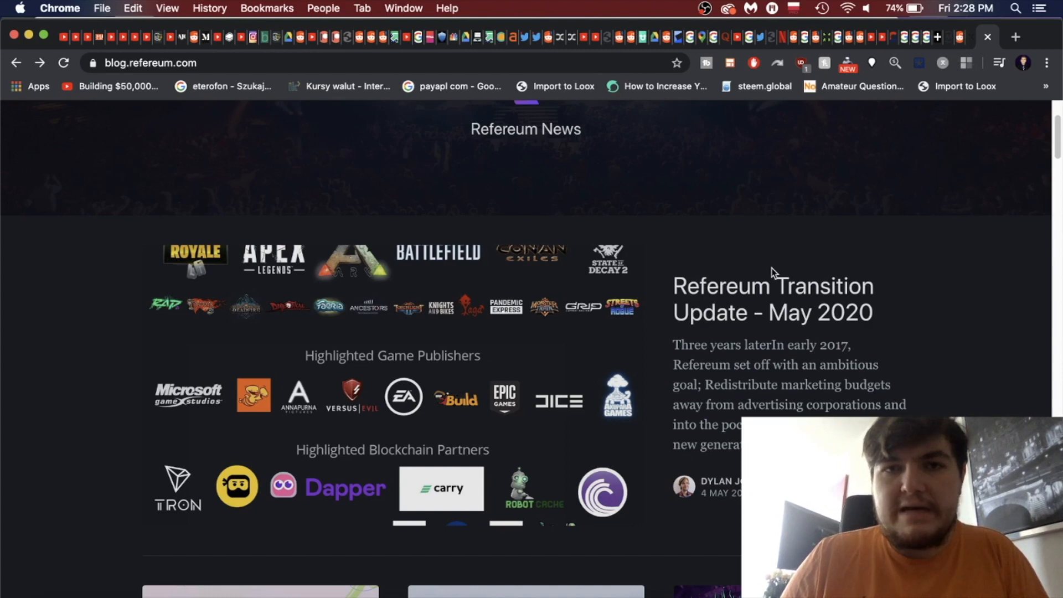
mouse_move(909, 99)
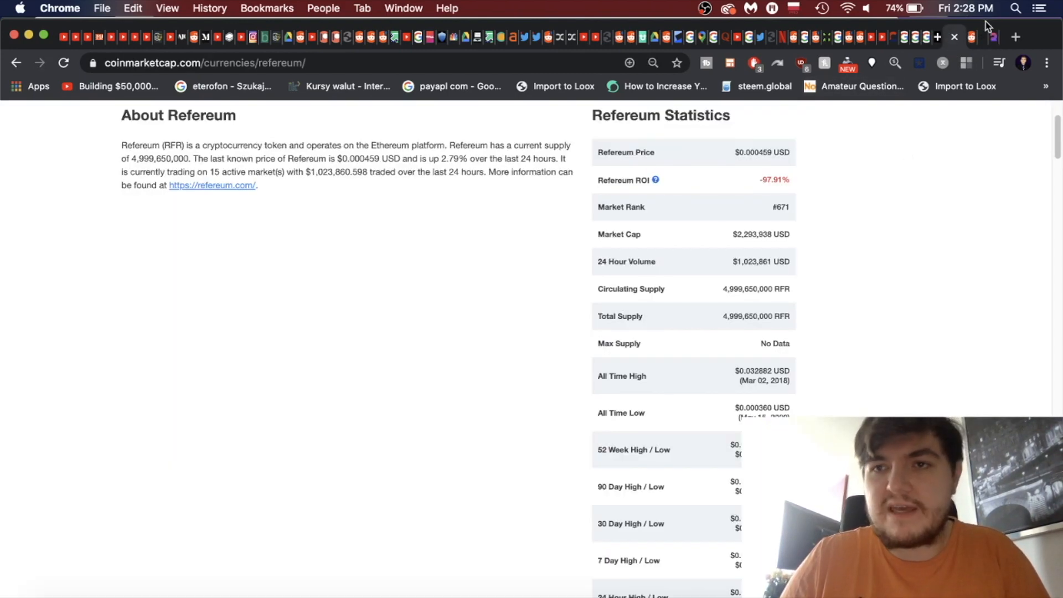
- Scroll to Refereum's one-month chart covering April 22 to May 22, 2020
scroll(down, 3)
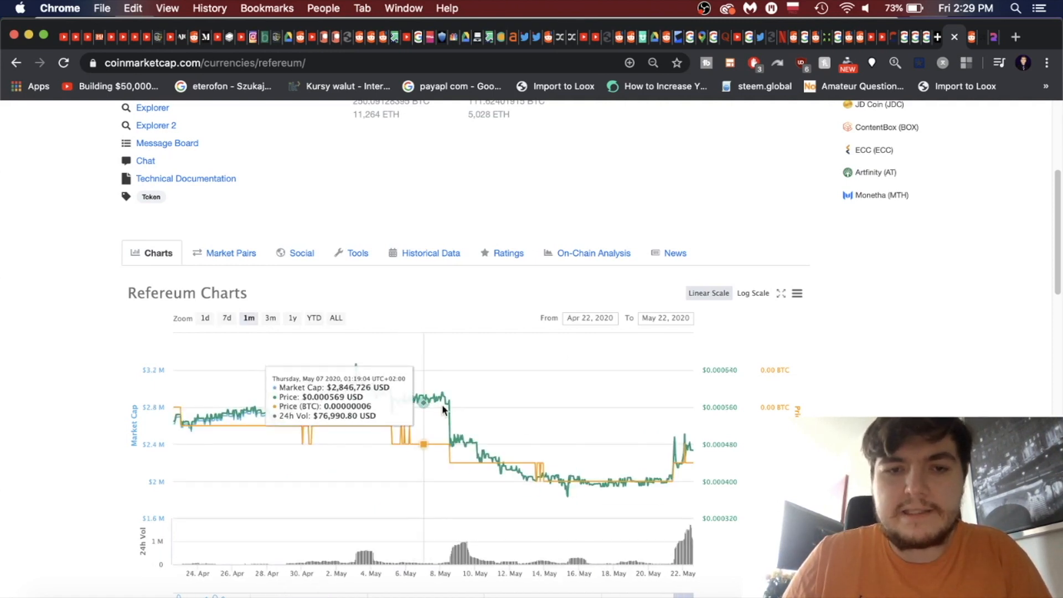
mouse_move(372, 412)
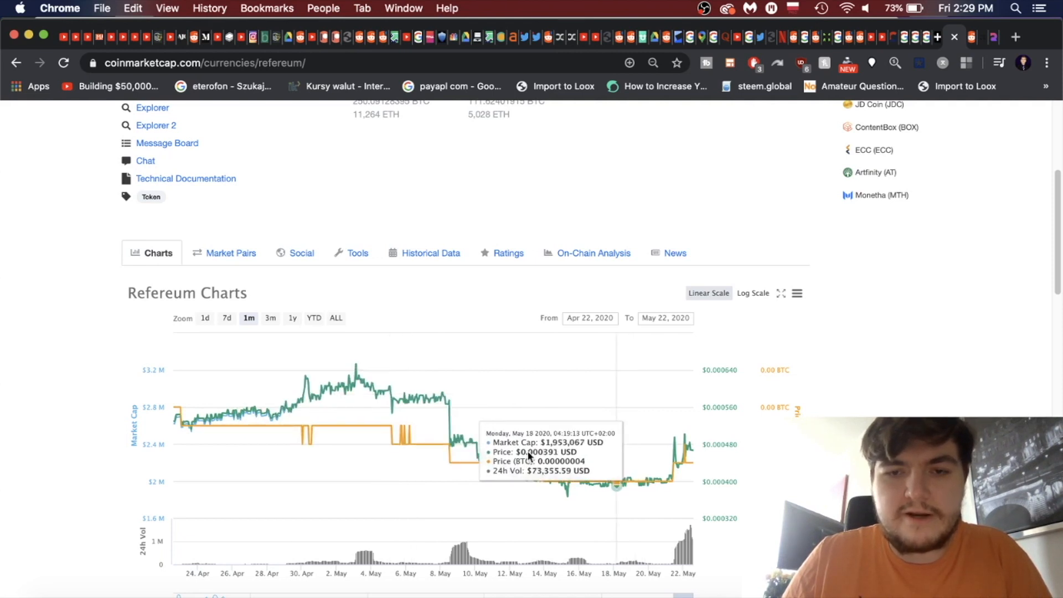
mouse_move(568, 482)
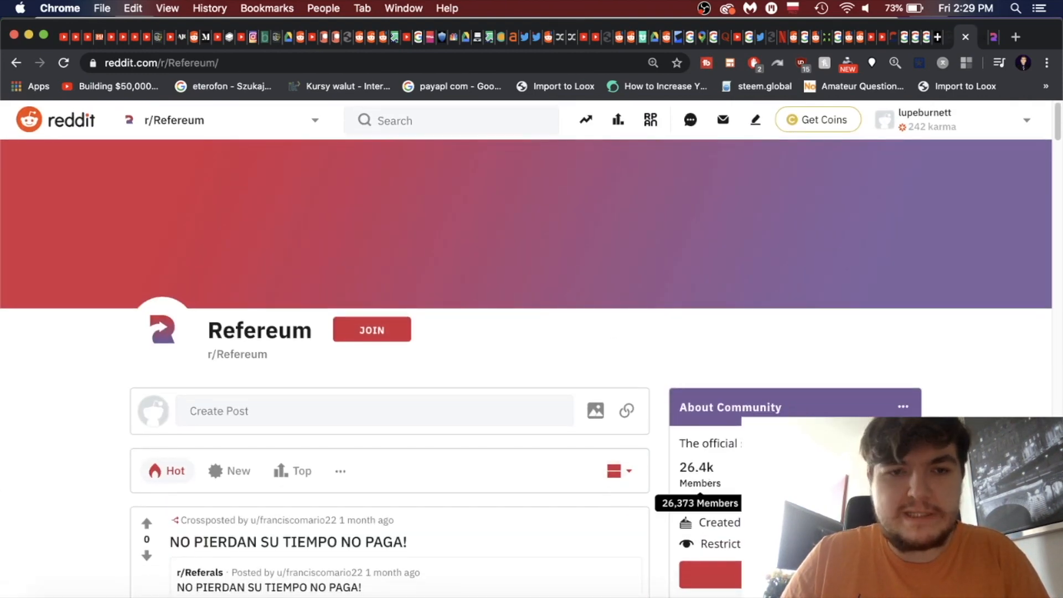
- Scroll the r/Refereum Hot feed down to the 'A quick thank you to Refereum (lol)' post
scroll(down, 3)
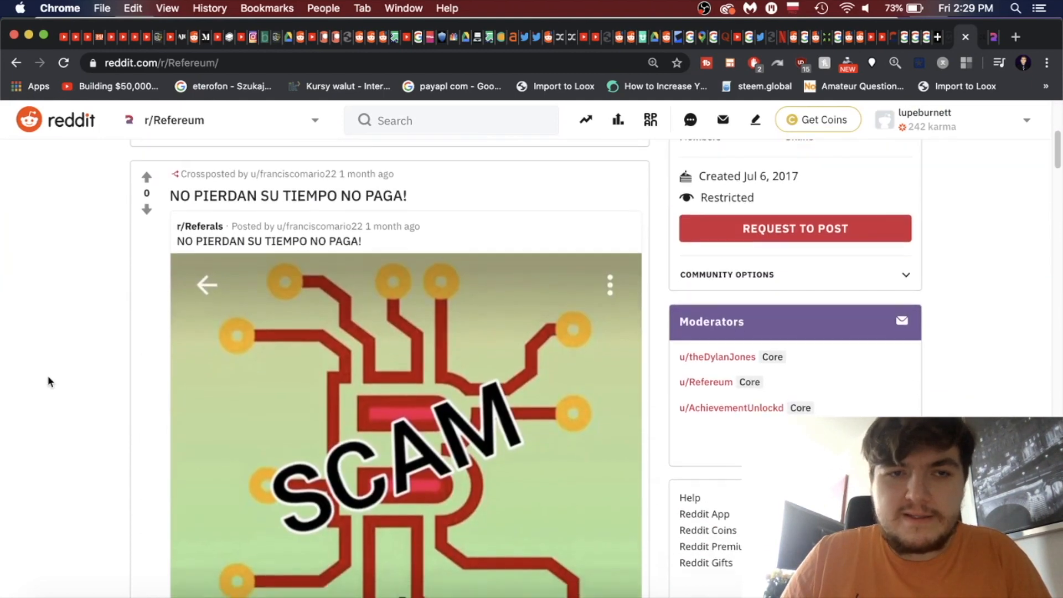
scroll(down, 3)
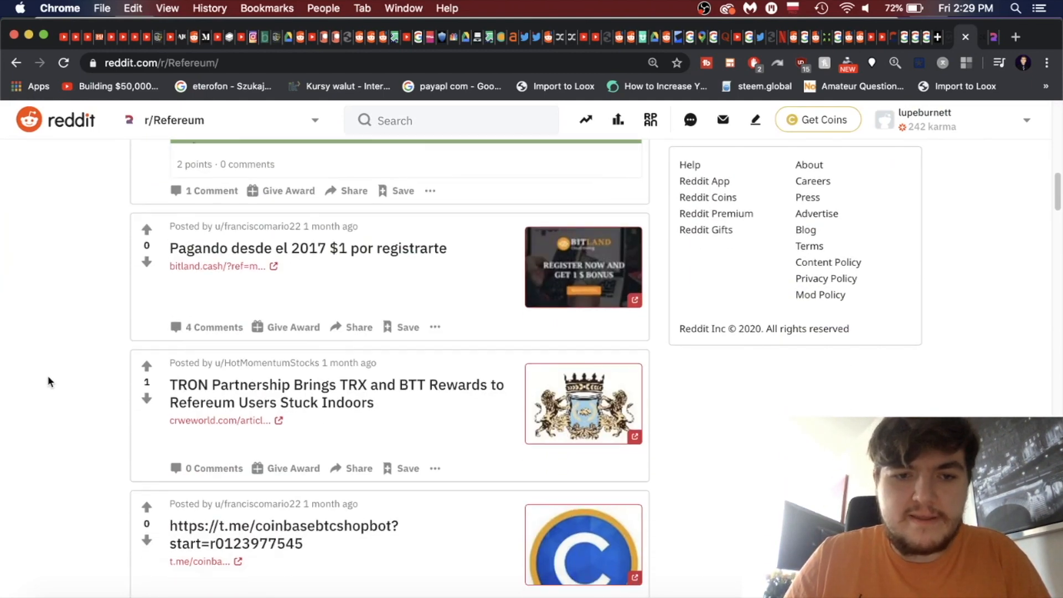
scroll(down, 3)
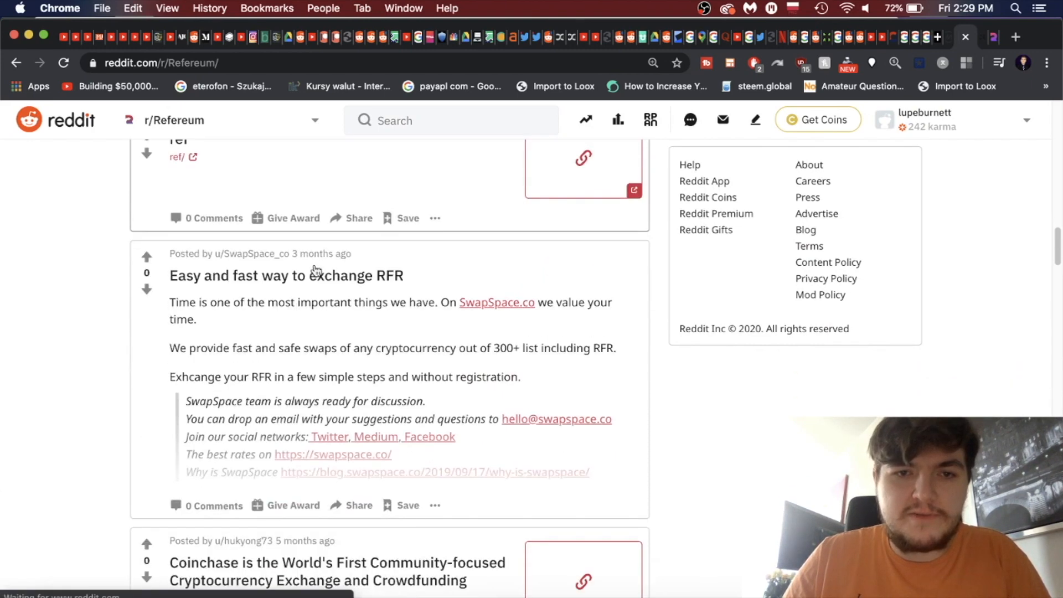
scroll(up, 3)
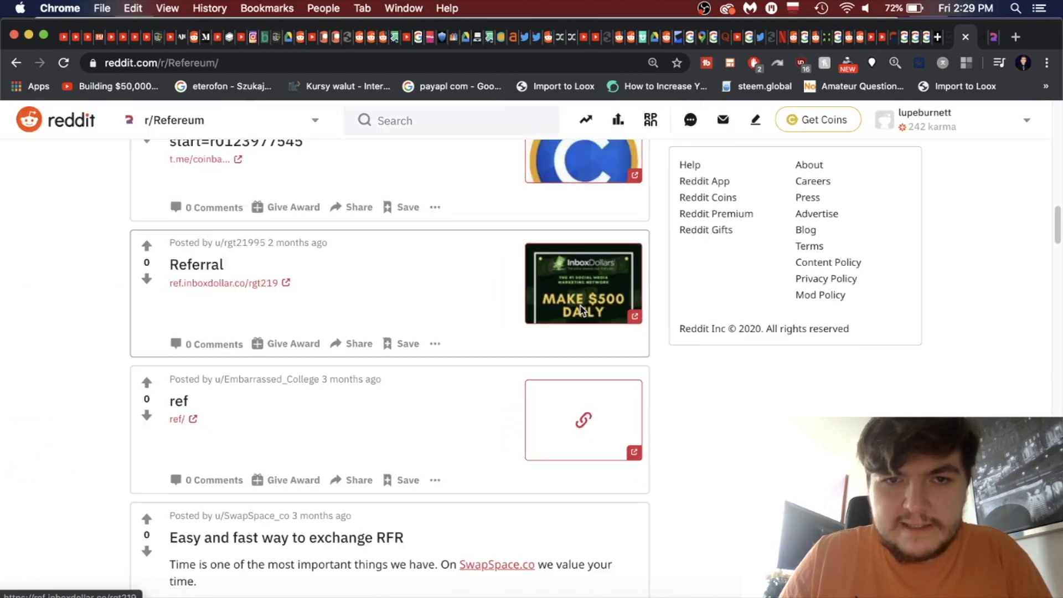
scroll(down, 3)
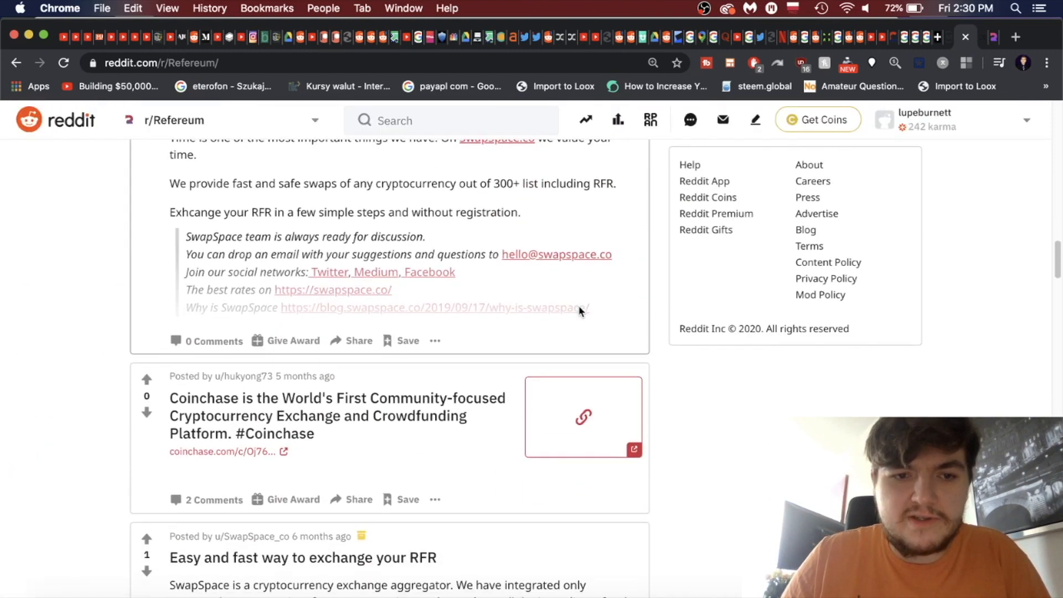
scroll(down, 3)
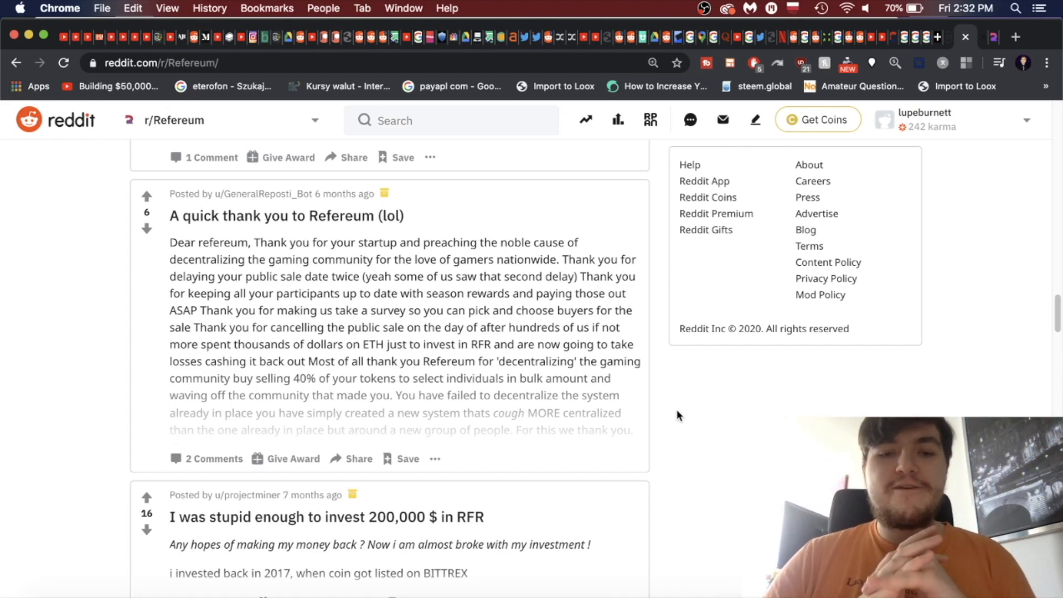
mouse_move(472, 387)
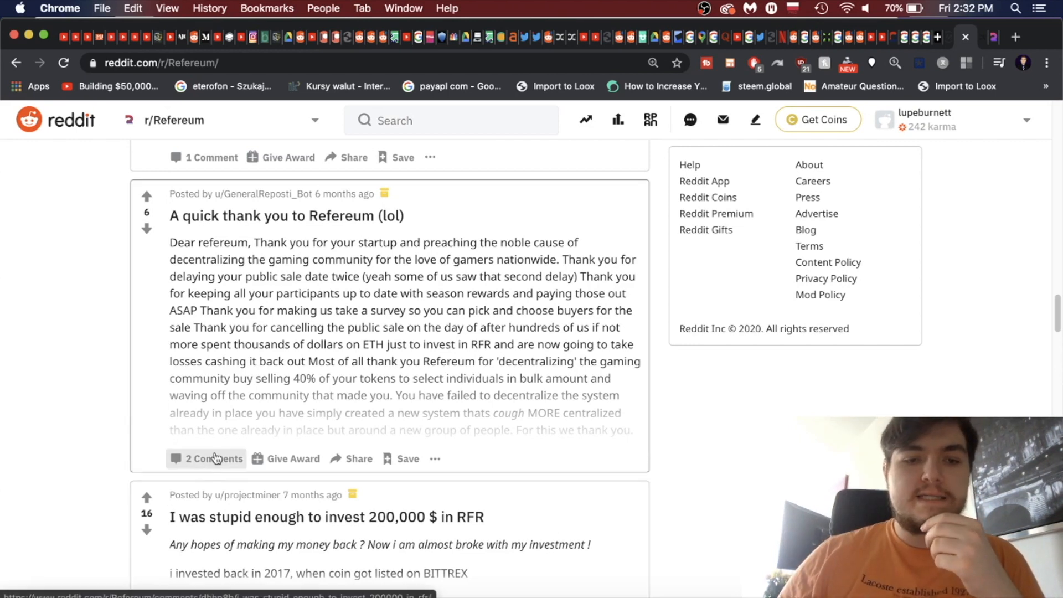
- Open the 'A quick thank you to Refereum (lol)' post through its 2 Comments link
click(211, 459)
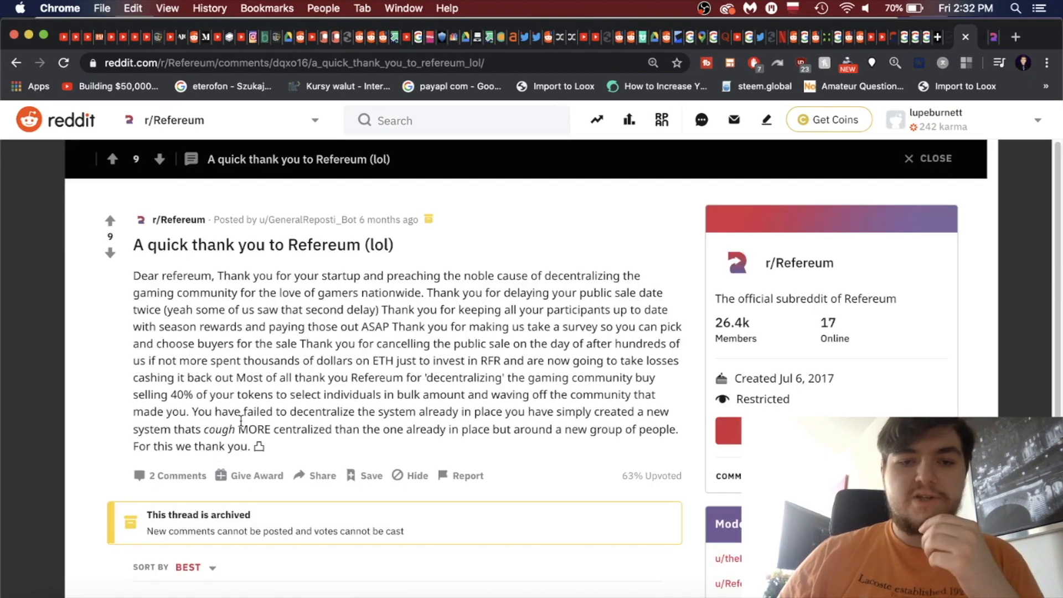
drag(504, 412, 236, 429)
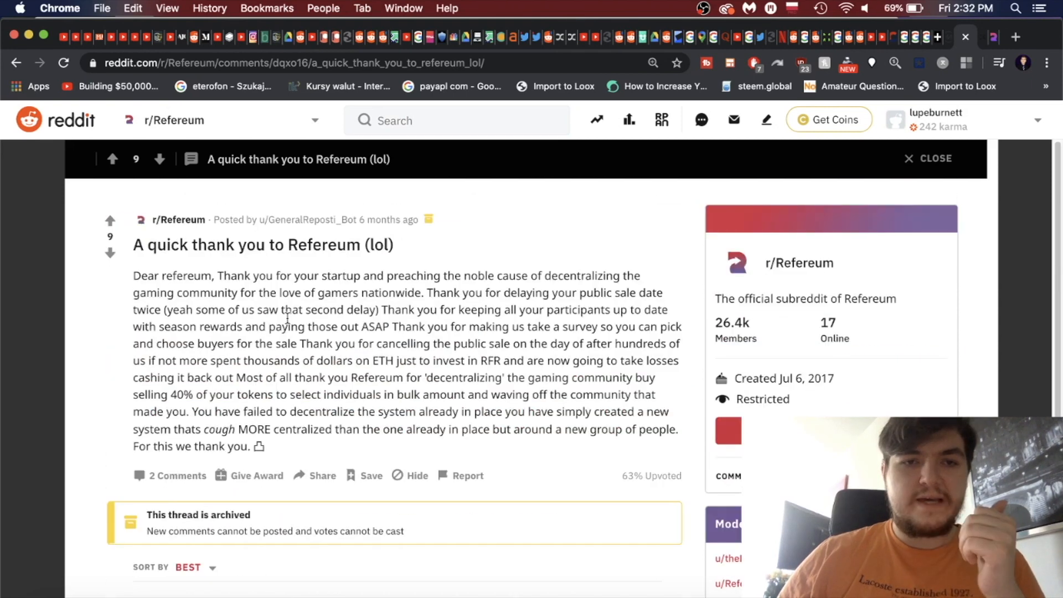
- Follow the bot comment's link to the original thank-you post and read its comments
scroll(down, 3)
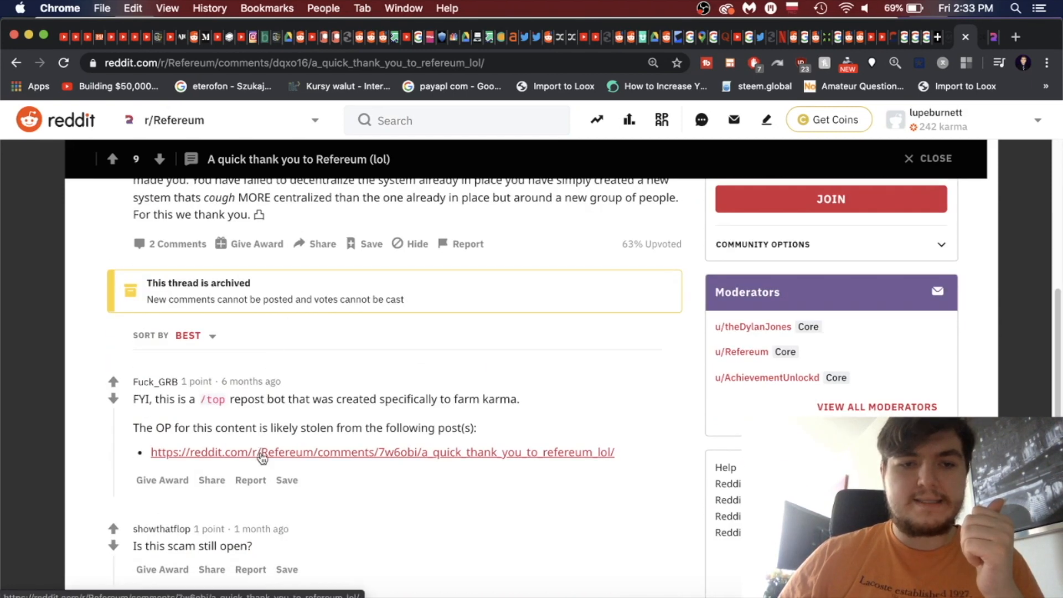
click(383, 453)
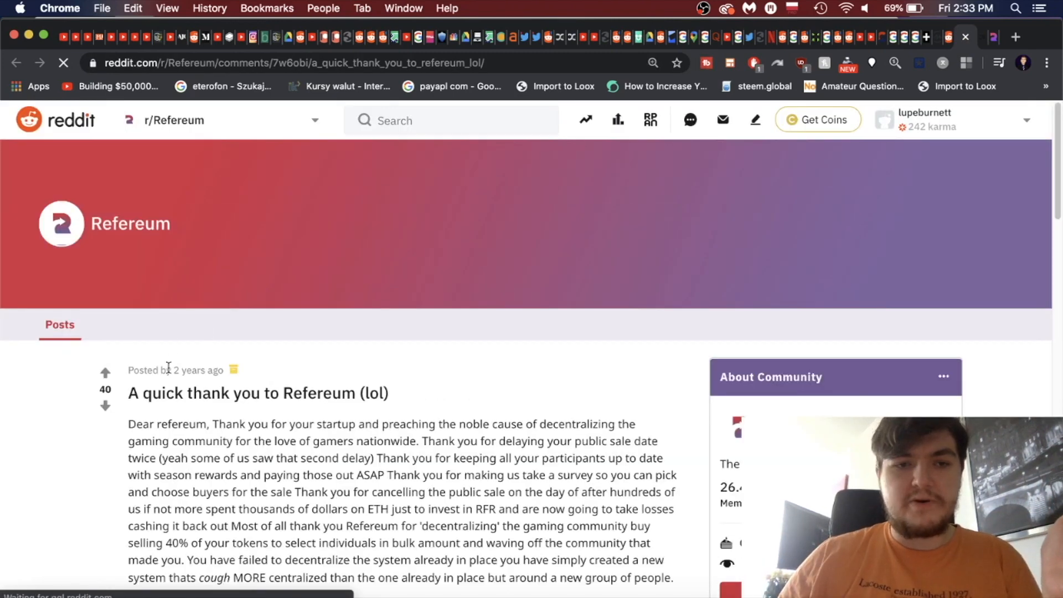
scroll(down, 3)
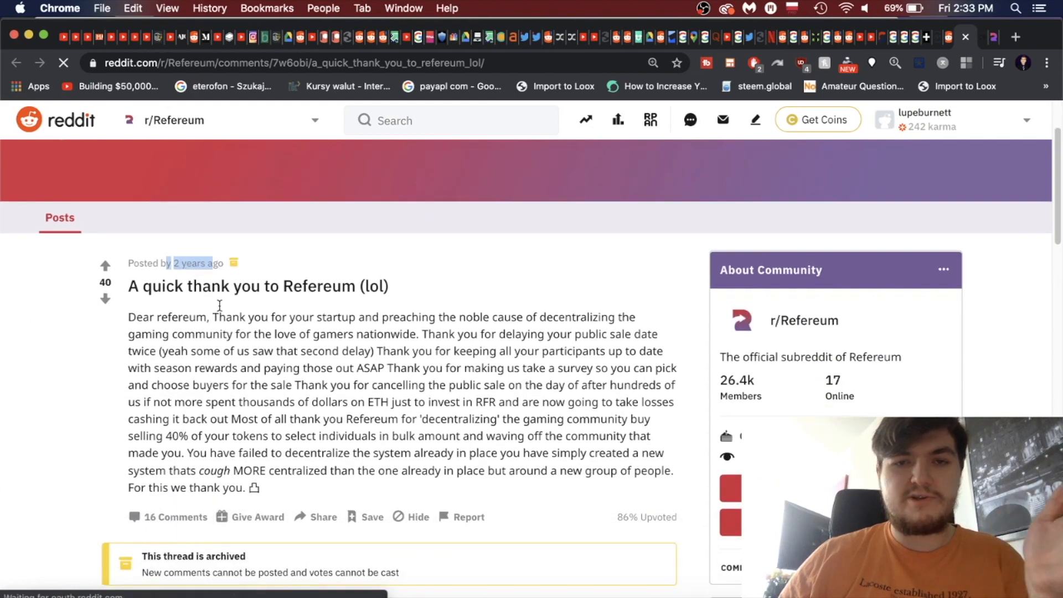
scroll(down, 3)
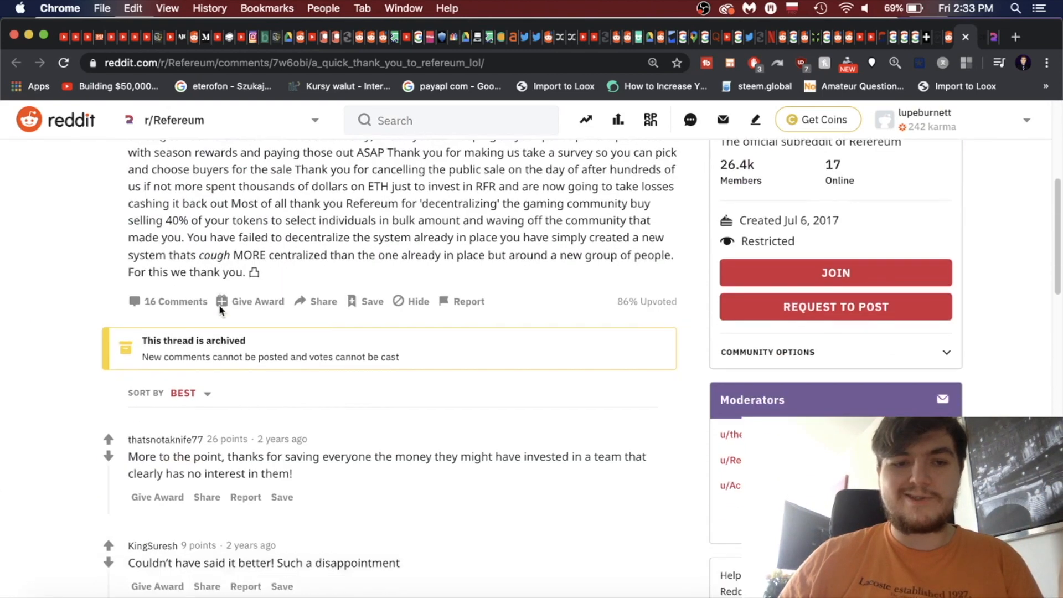
scroll(down, 3)
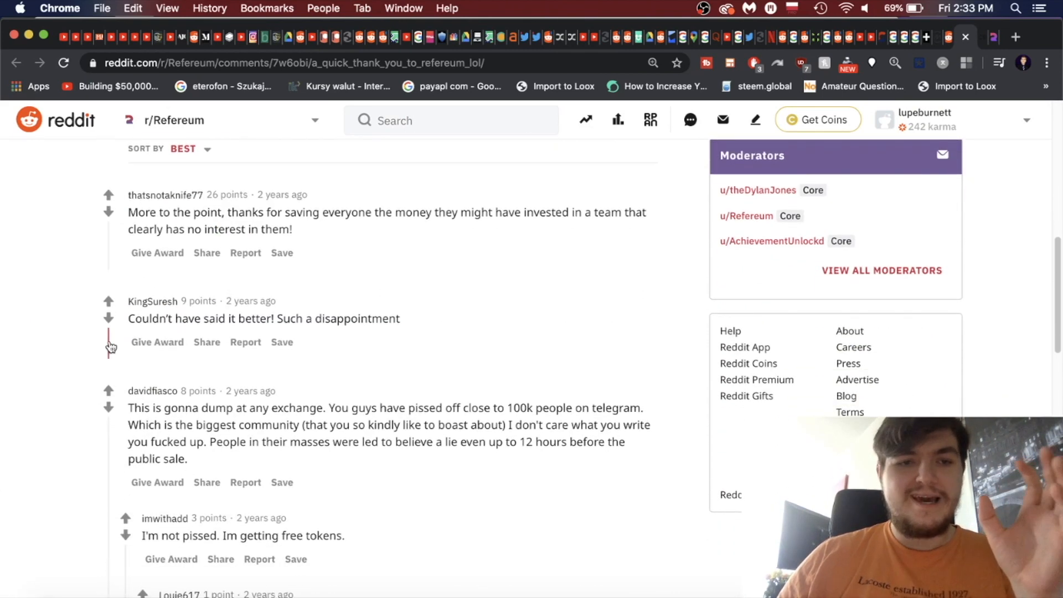
- Highlight a comment's remark about the community and scroll through the rest of the thread
drag(128, 319, 400, 319)
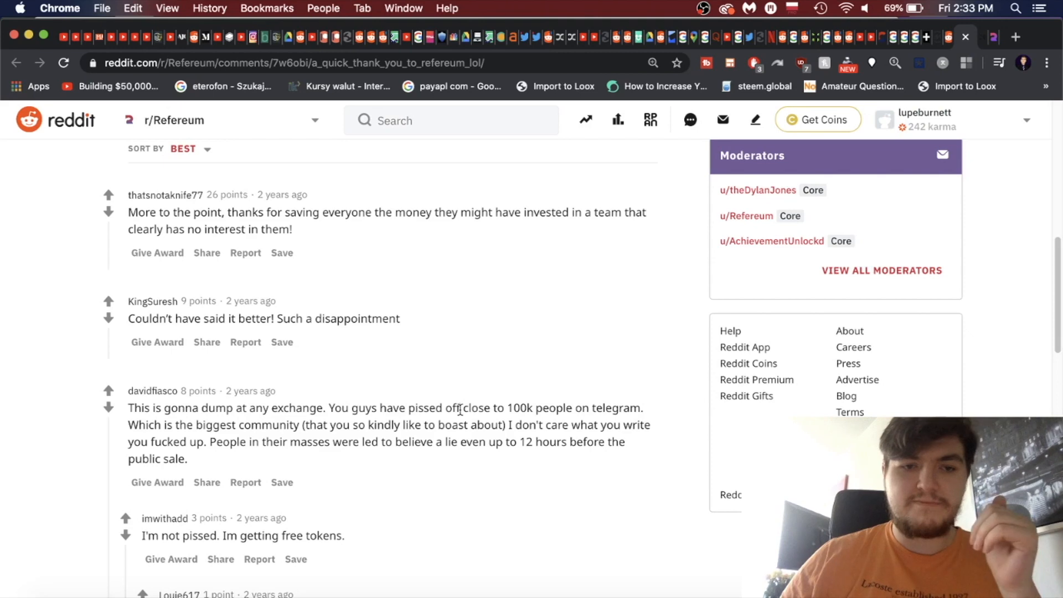
drag(226, 425, 439, 425)
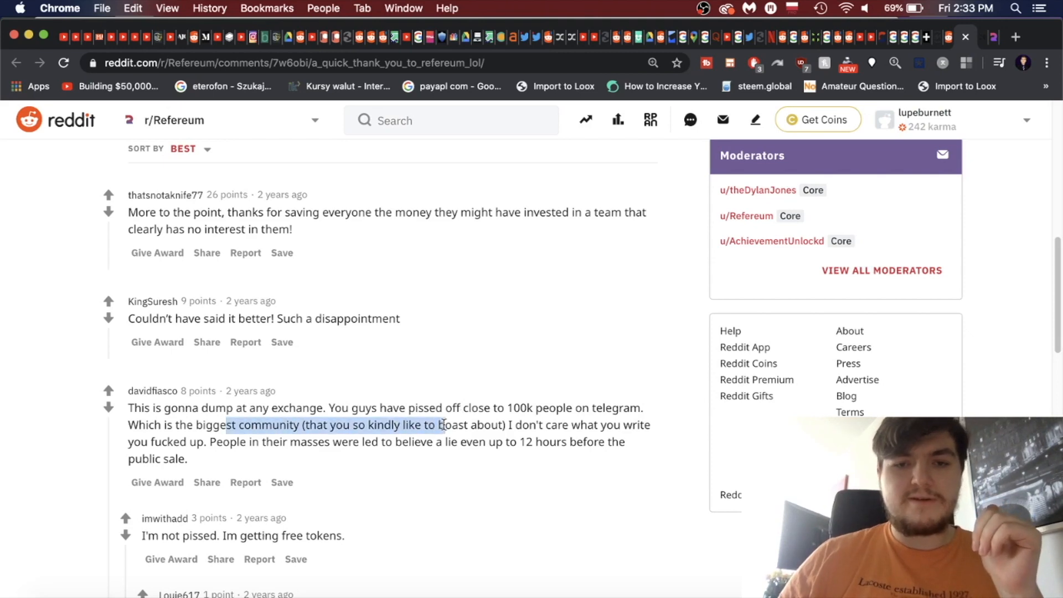
scroll(down, 3)
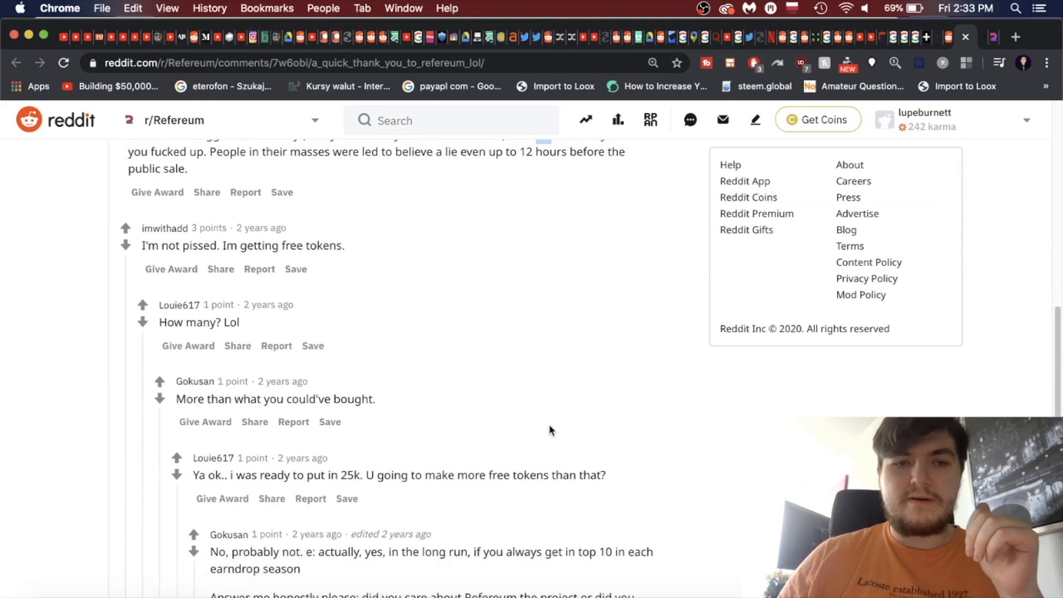
scroll(down, 3)
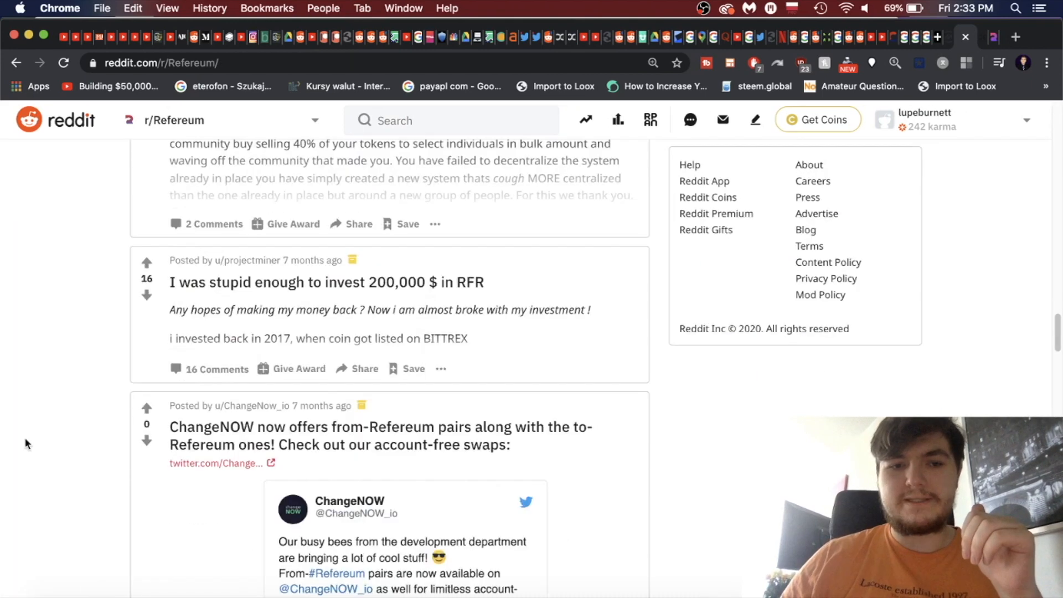
- Open the 'Binance Rejected RFR ?' post's 5 comments in r/Refereum and read the replies
scroll(down, 3)
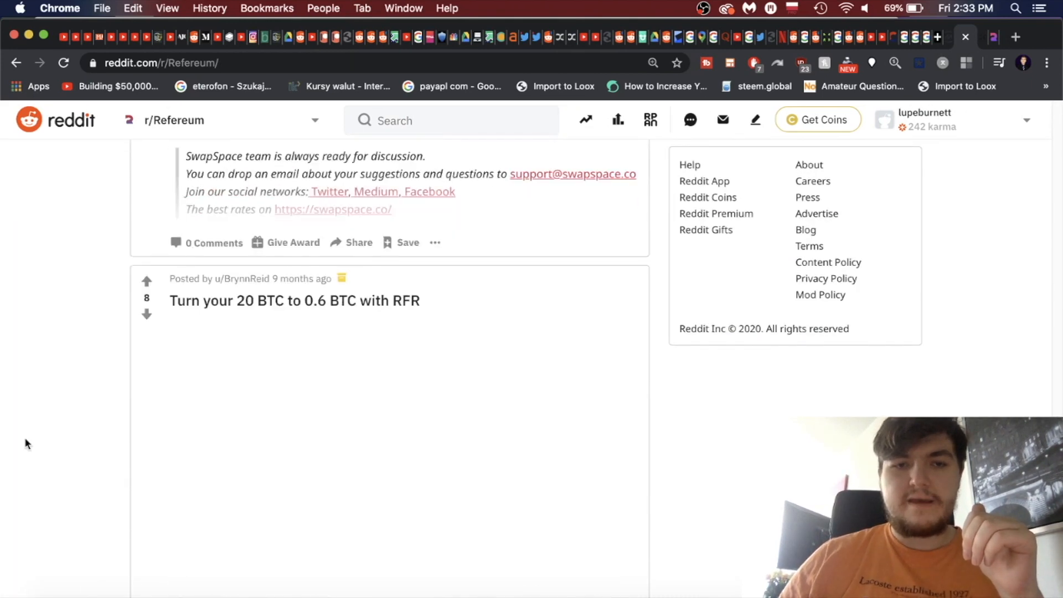
scroll(down, 3)
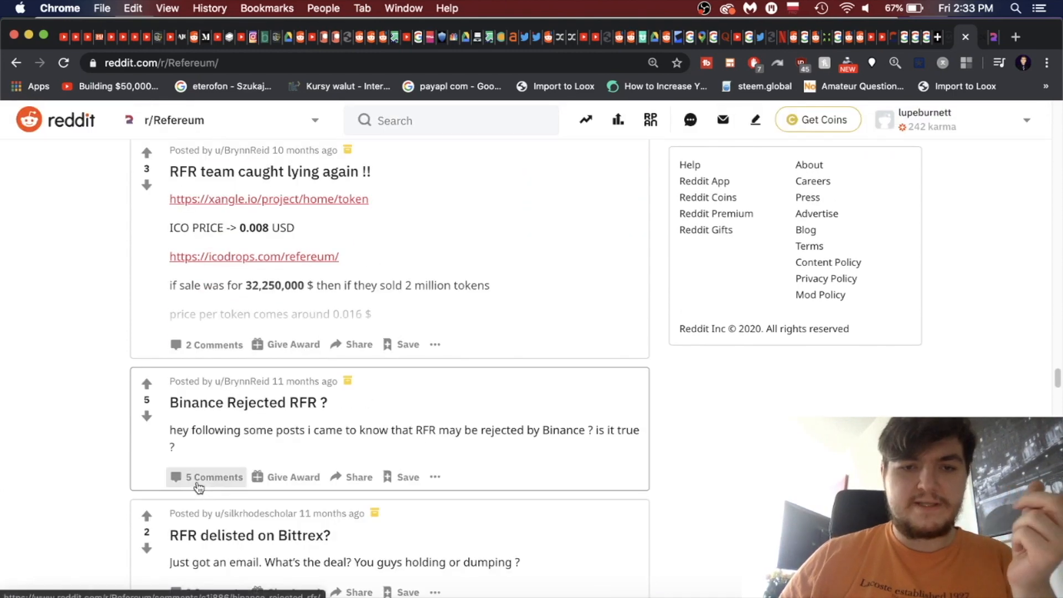
click(214, 477)
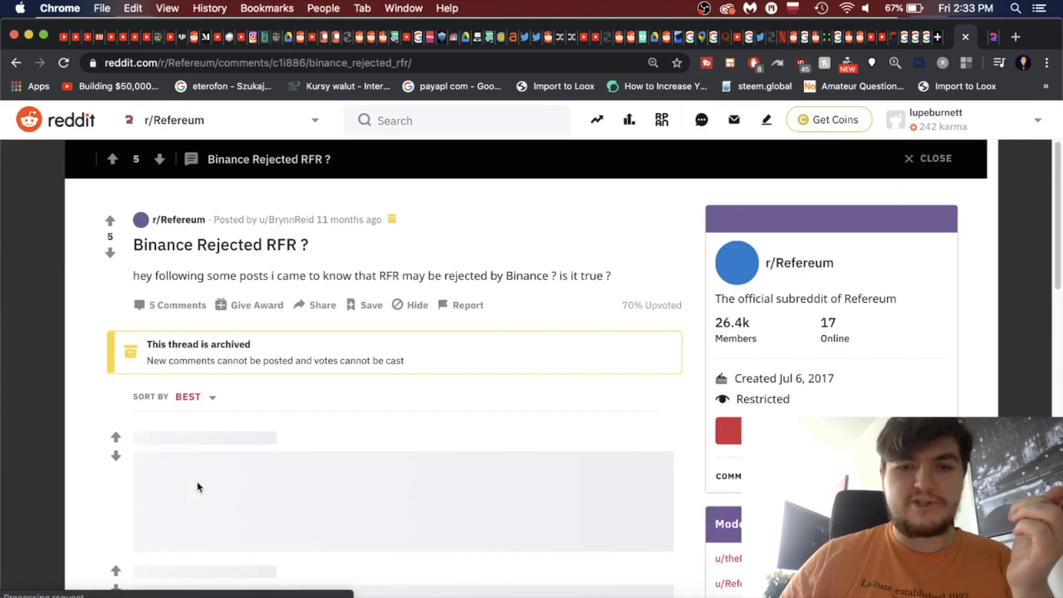
scroll(down, 3)
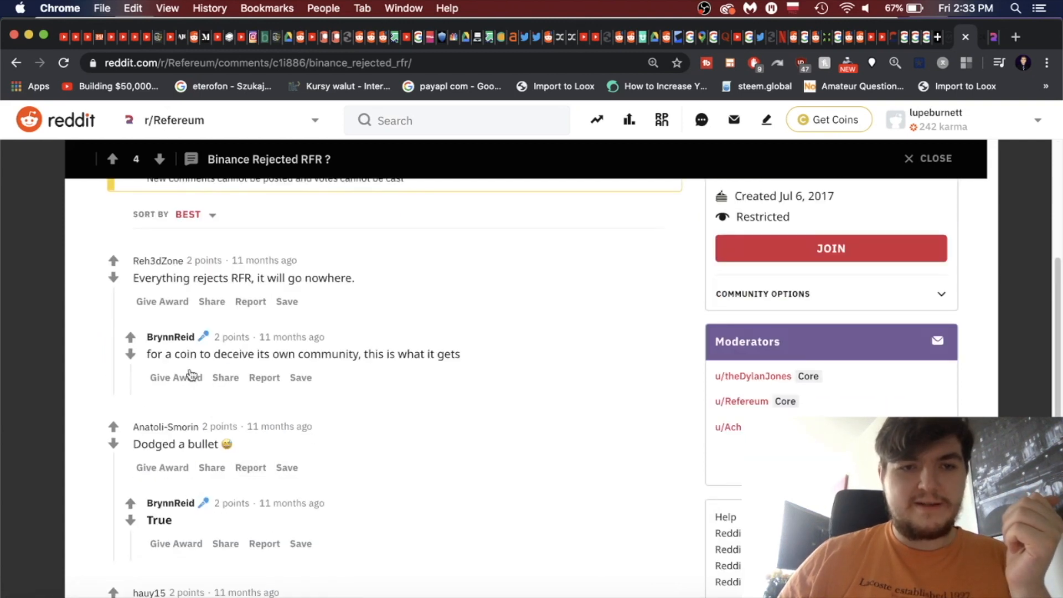
mouse_move(339, 297)
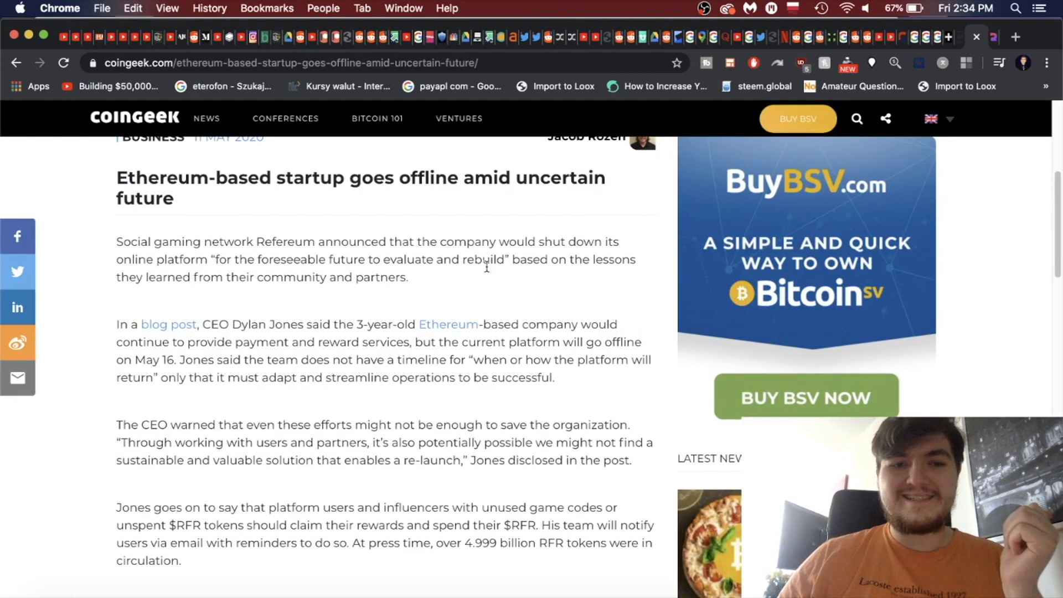
- Read the CoinGeek Refereum-offline article down to its tags, then go back to the news results
scroll(down, 3)
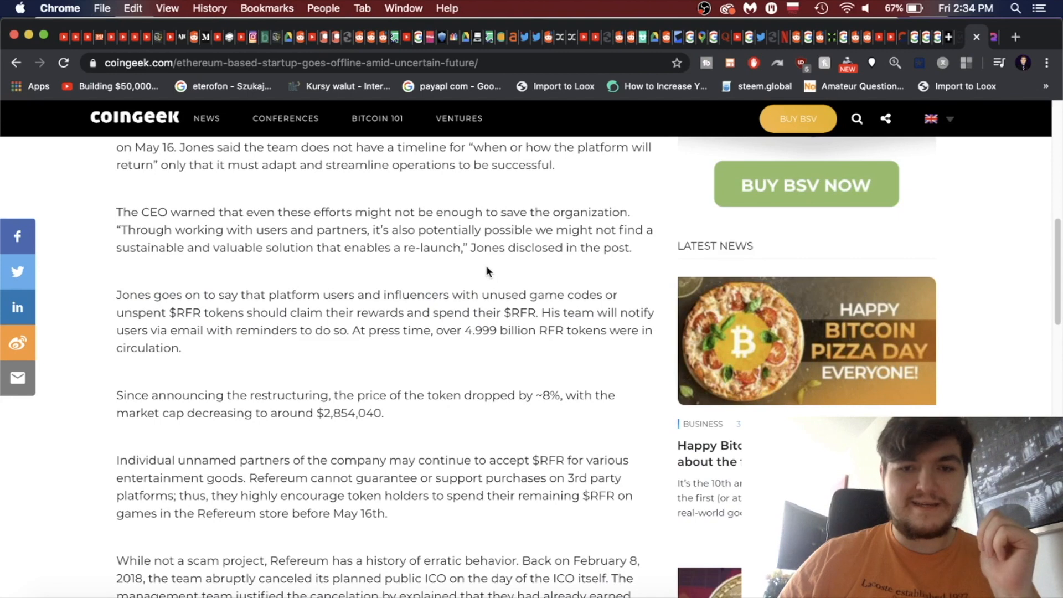
mouse_move(531, 416)
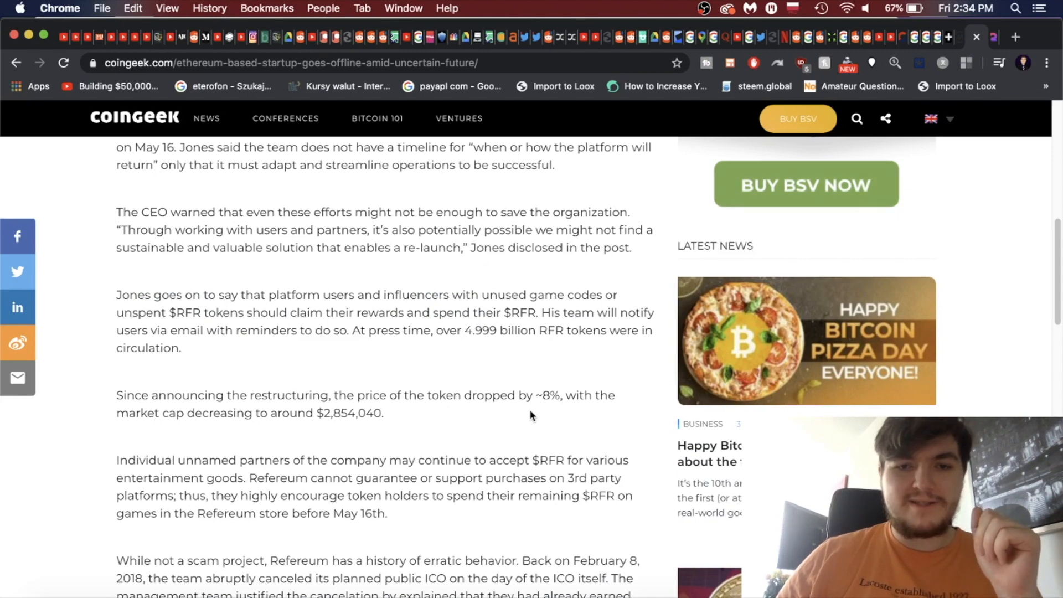
scroll(down, 3)
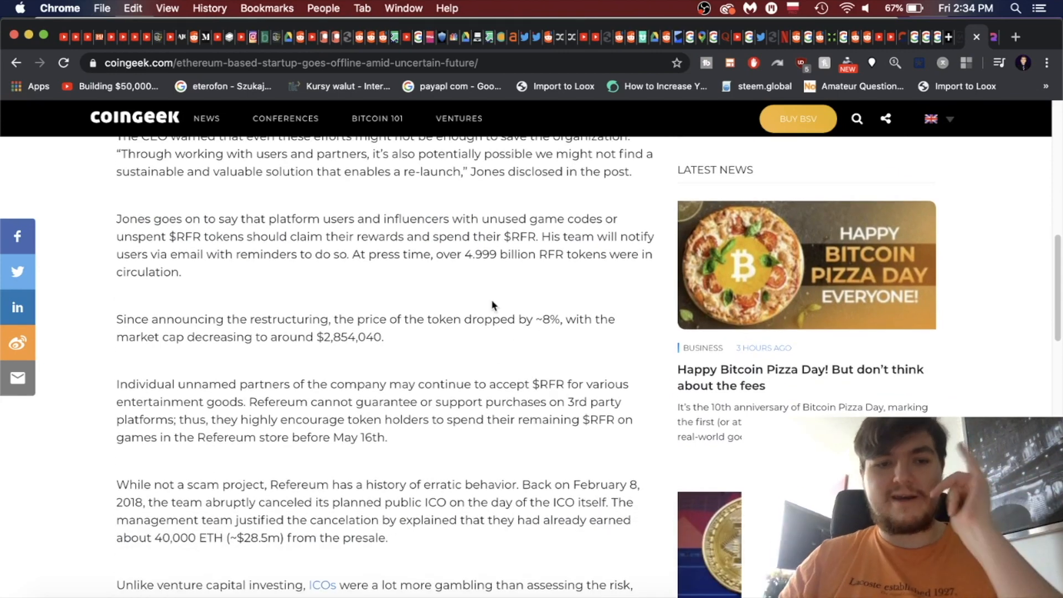
scroll(down, 3)
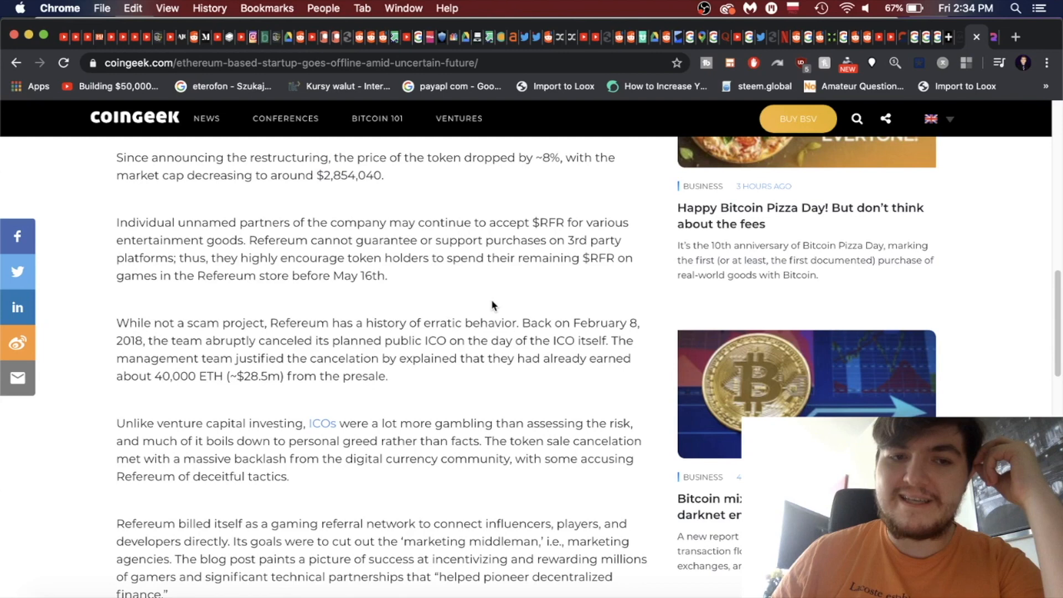
scroll(down, 3)
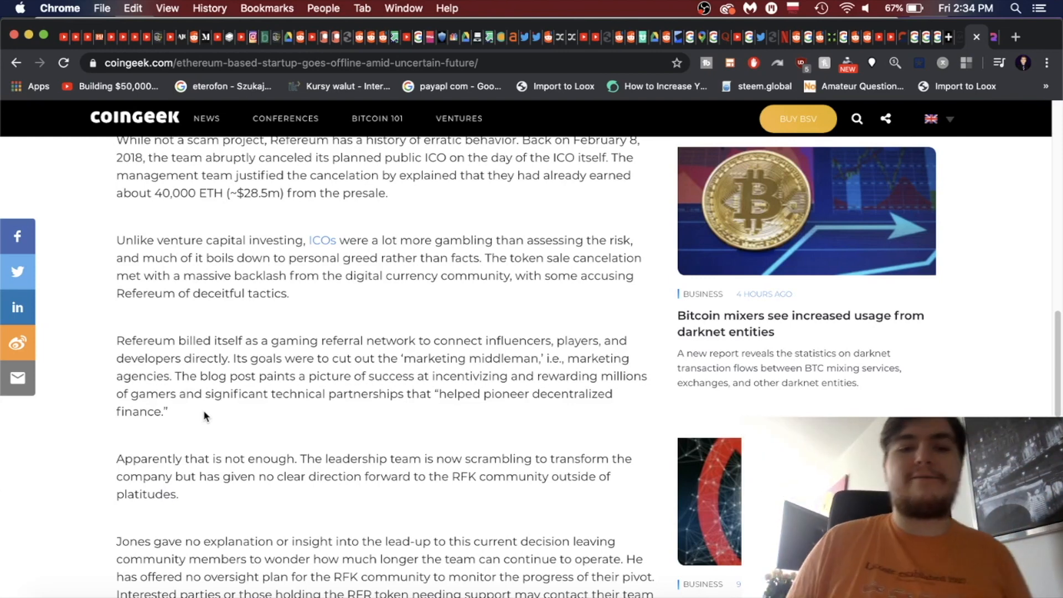
scroll(down, 3)
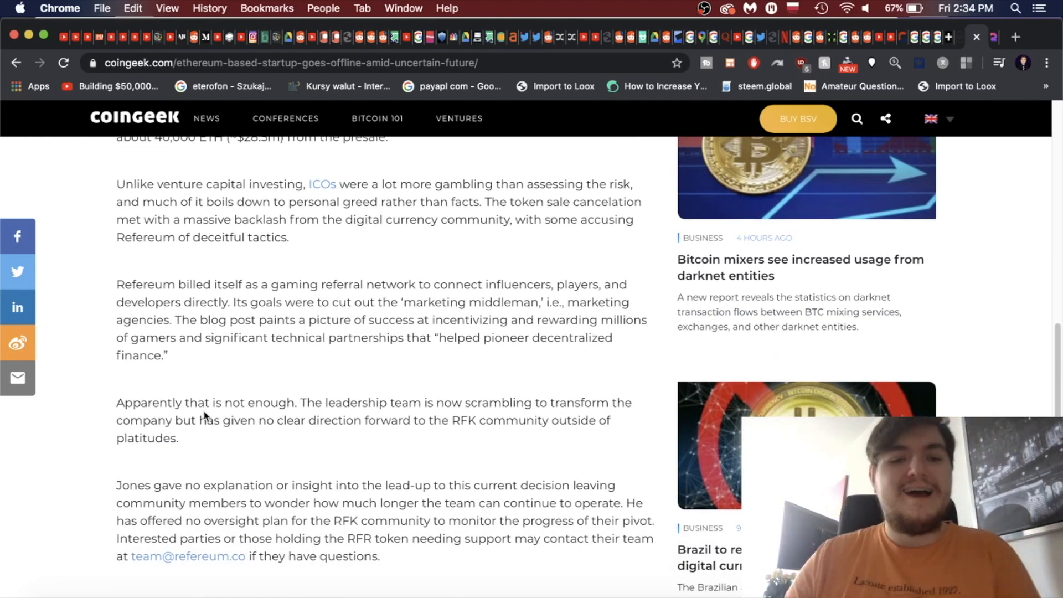
scroll(down, 3)
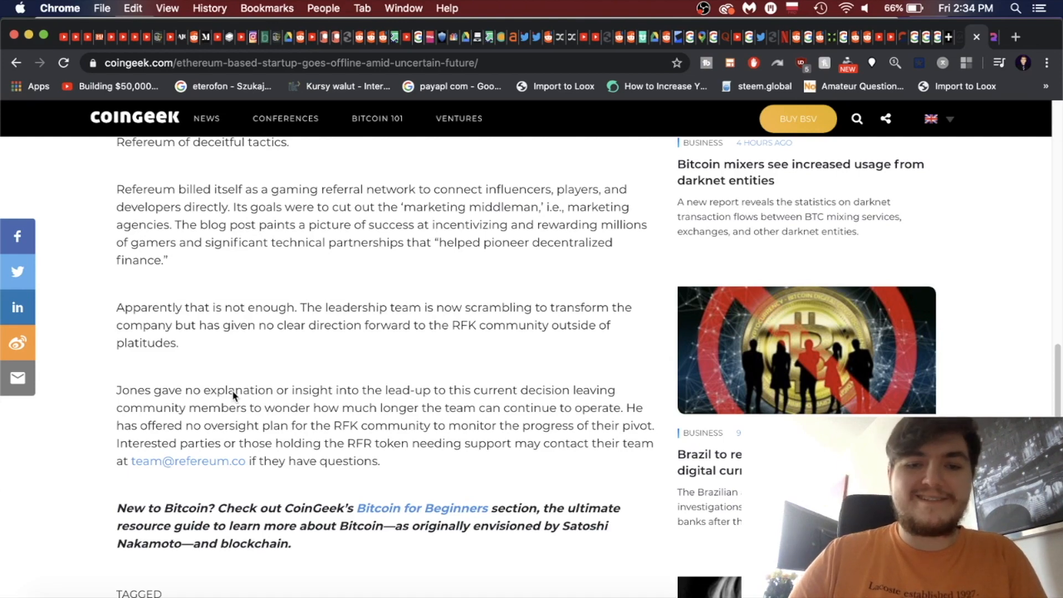
scroll(down, 3)
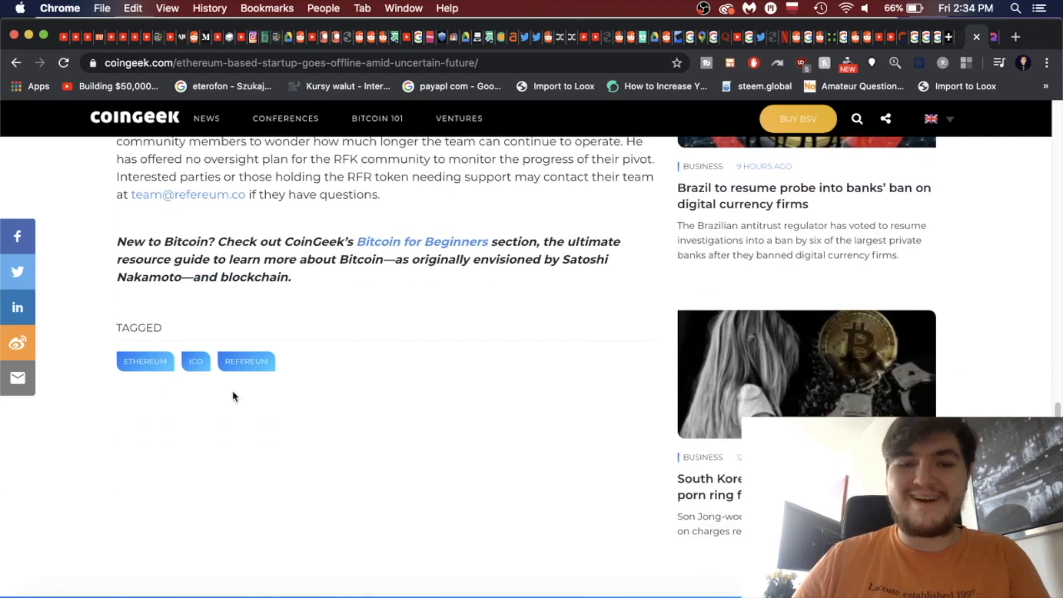
click(245, 360)
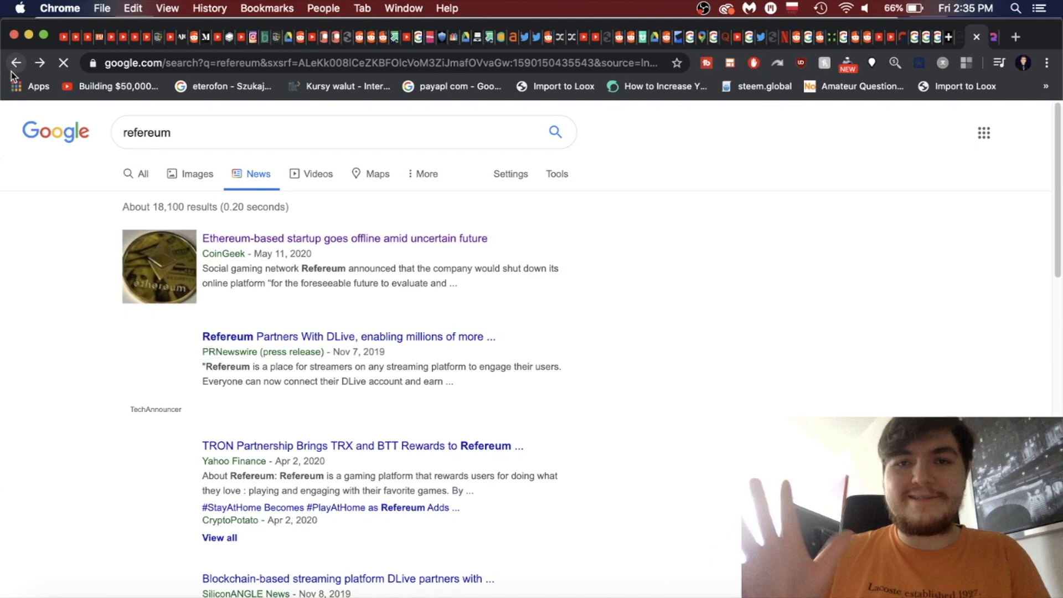
- Scroll through the Google News results for 'refereum'
scroll(down, 3)
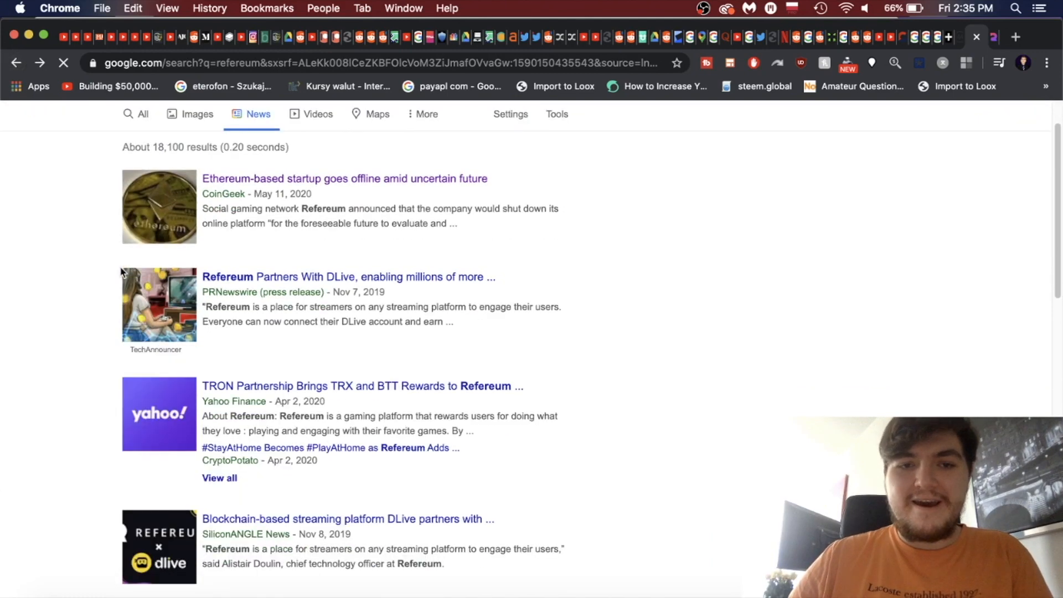
scroll(down, 3)
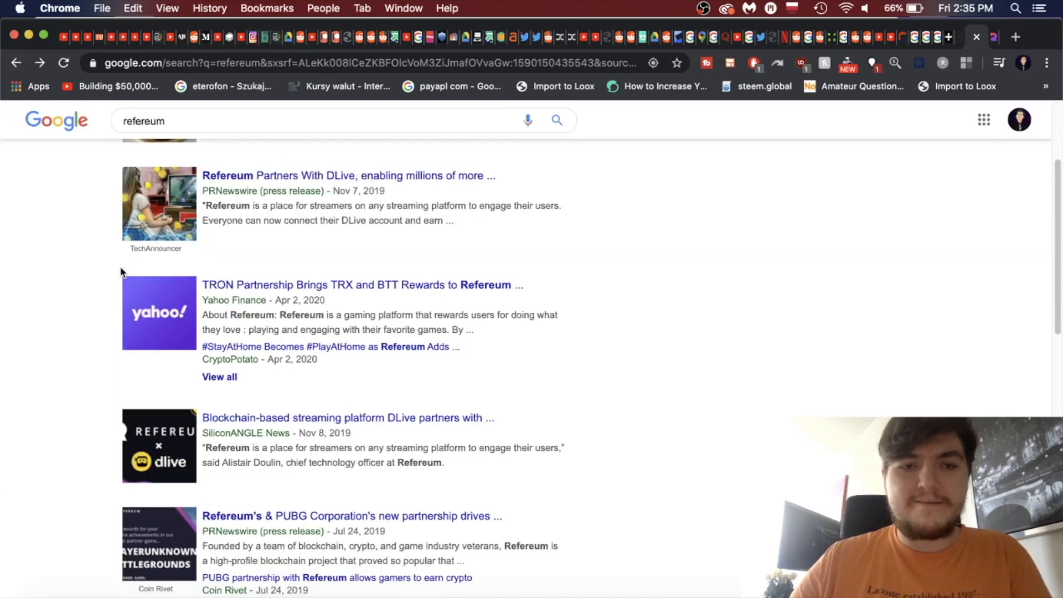
scroll(up, 3)
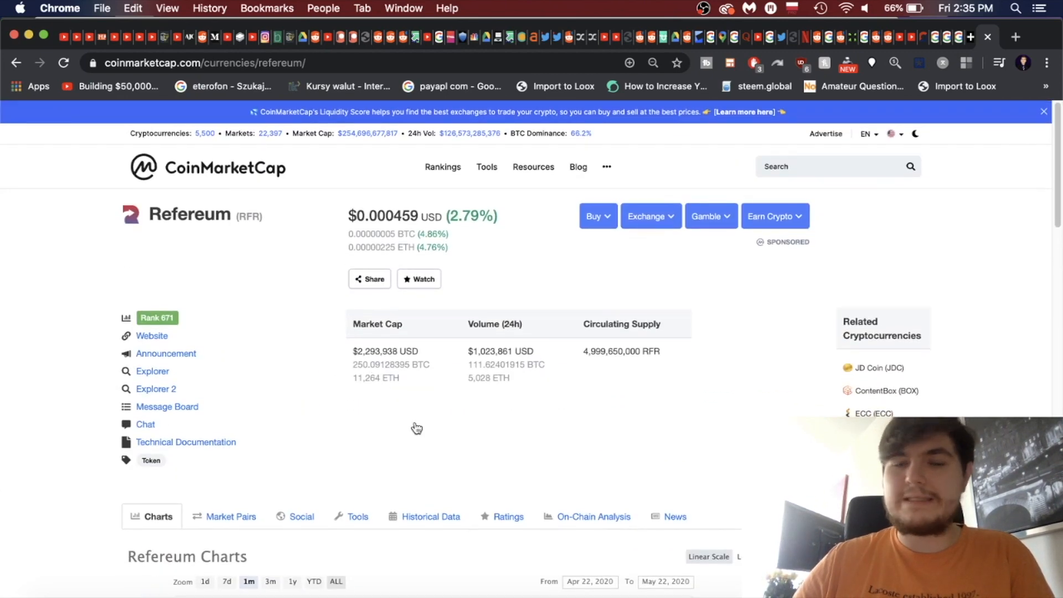
- Switch the Refereum chart to ALL and review market cap, volume and circulating supply
click(336, 582)
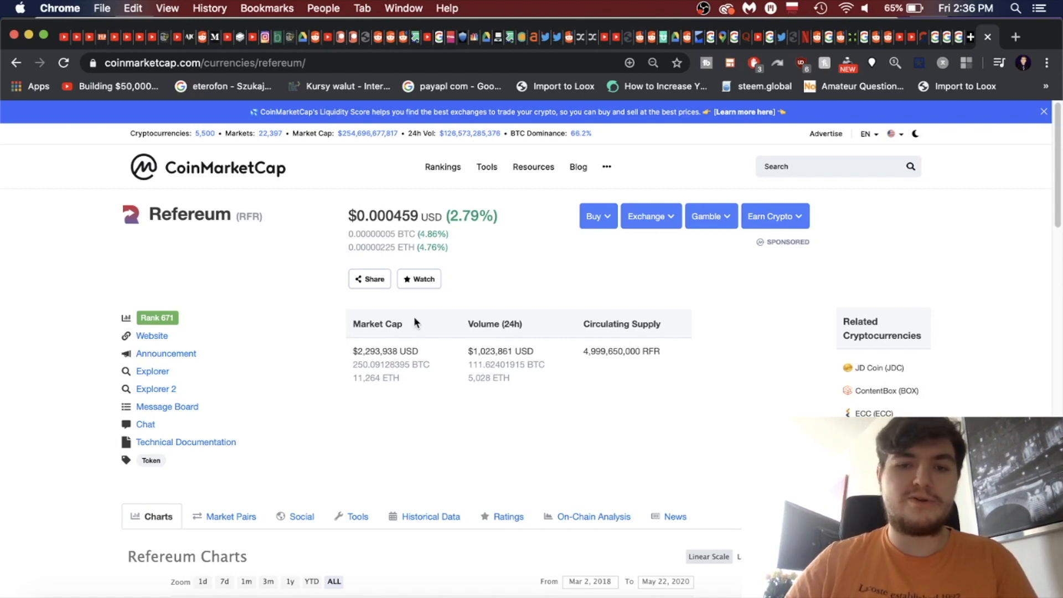
click(1047, 111)
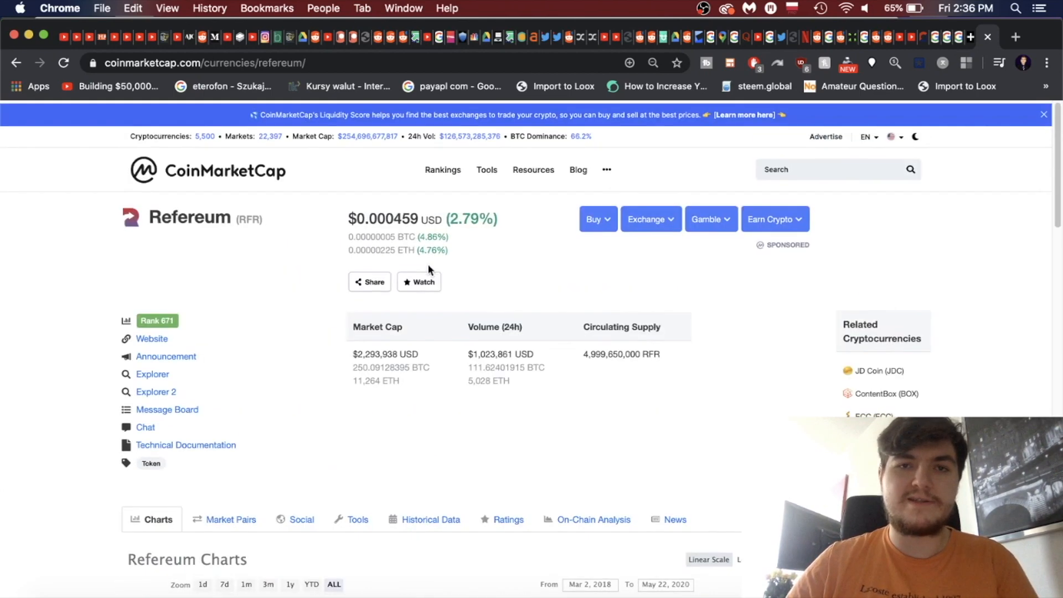
scroll(down, 3)
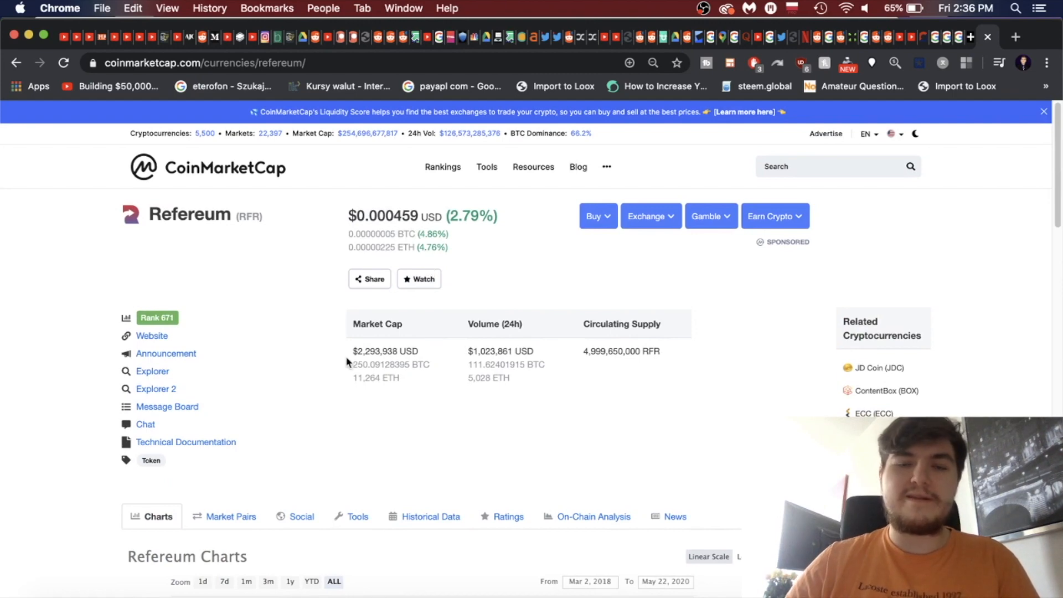
scroll(down, 3)
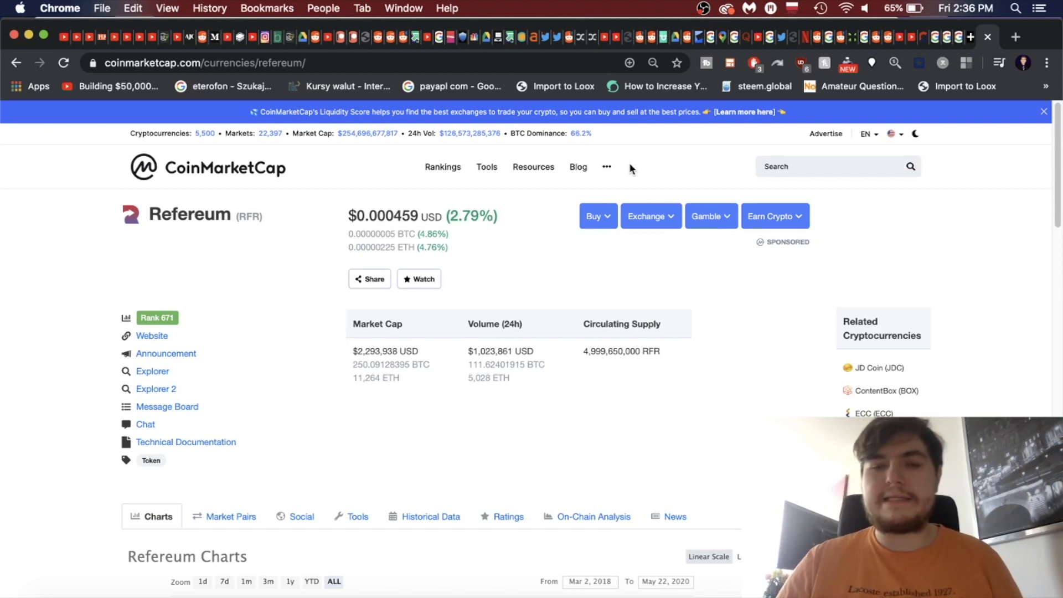
mouse_move(752, 200)
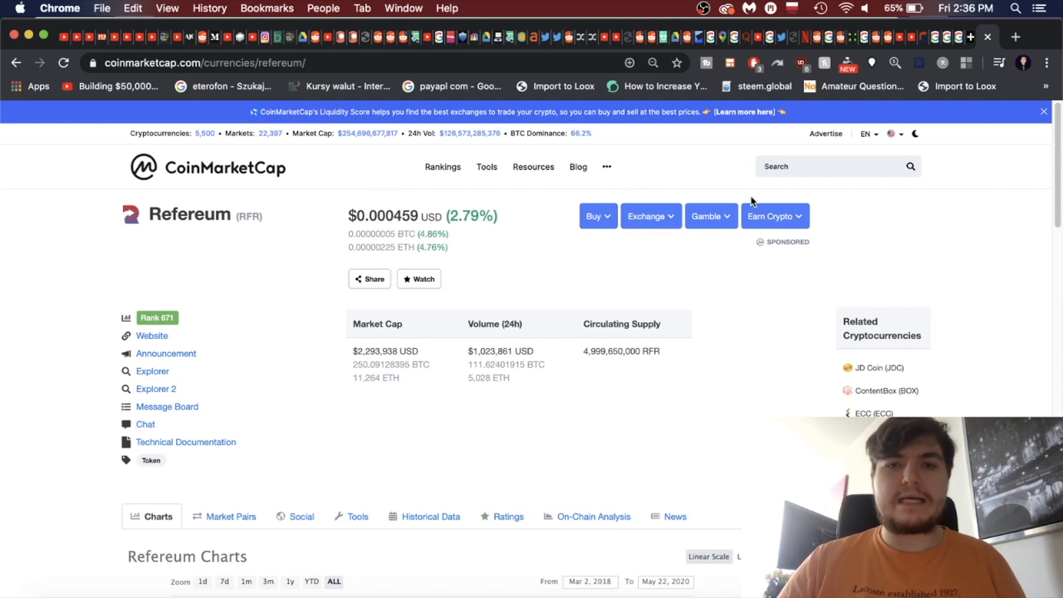
mouse_move(365, 149)
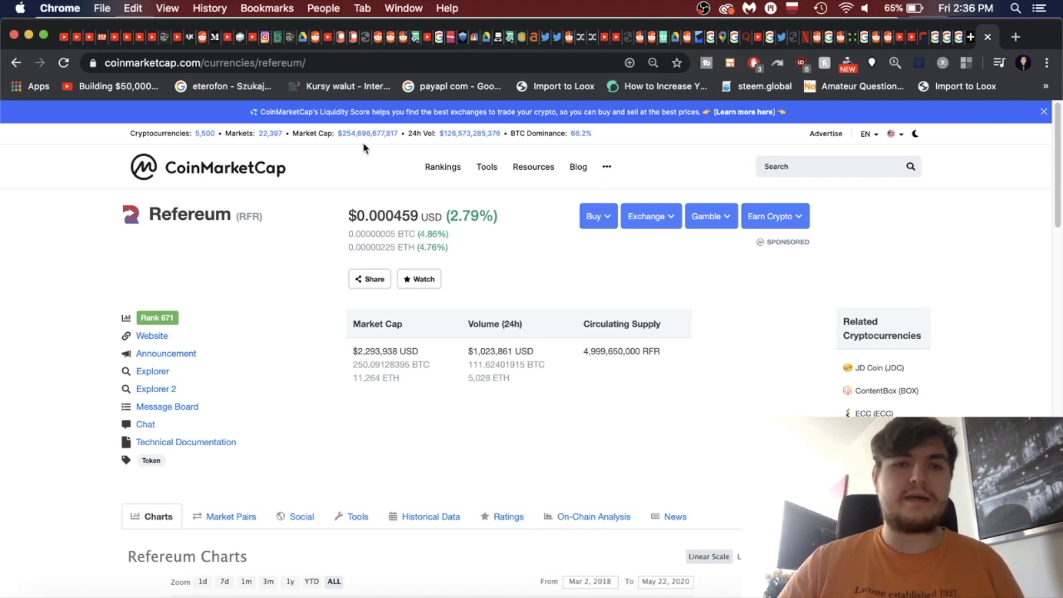